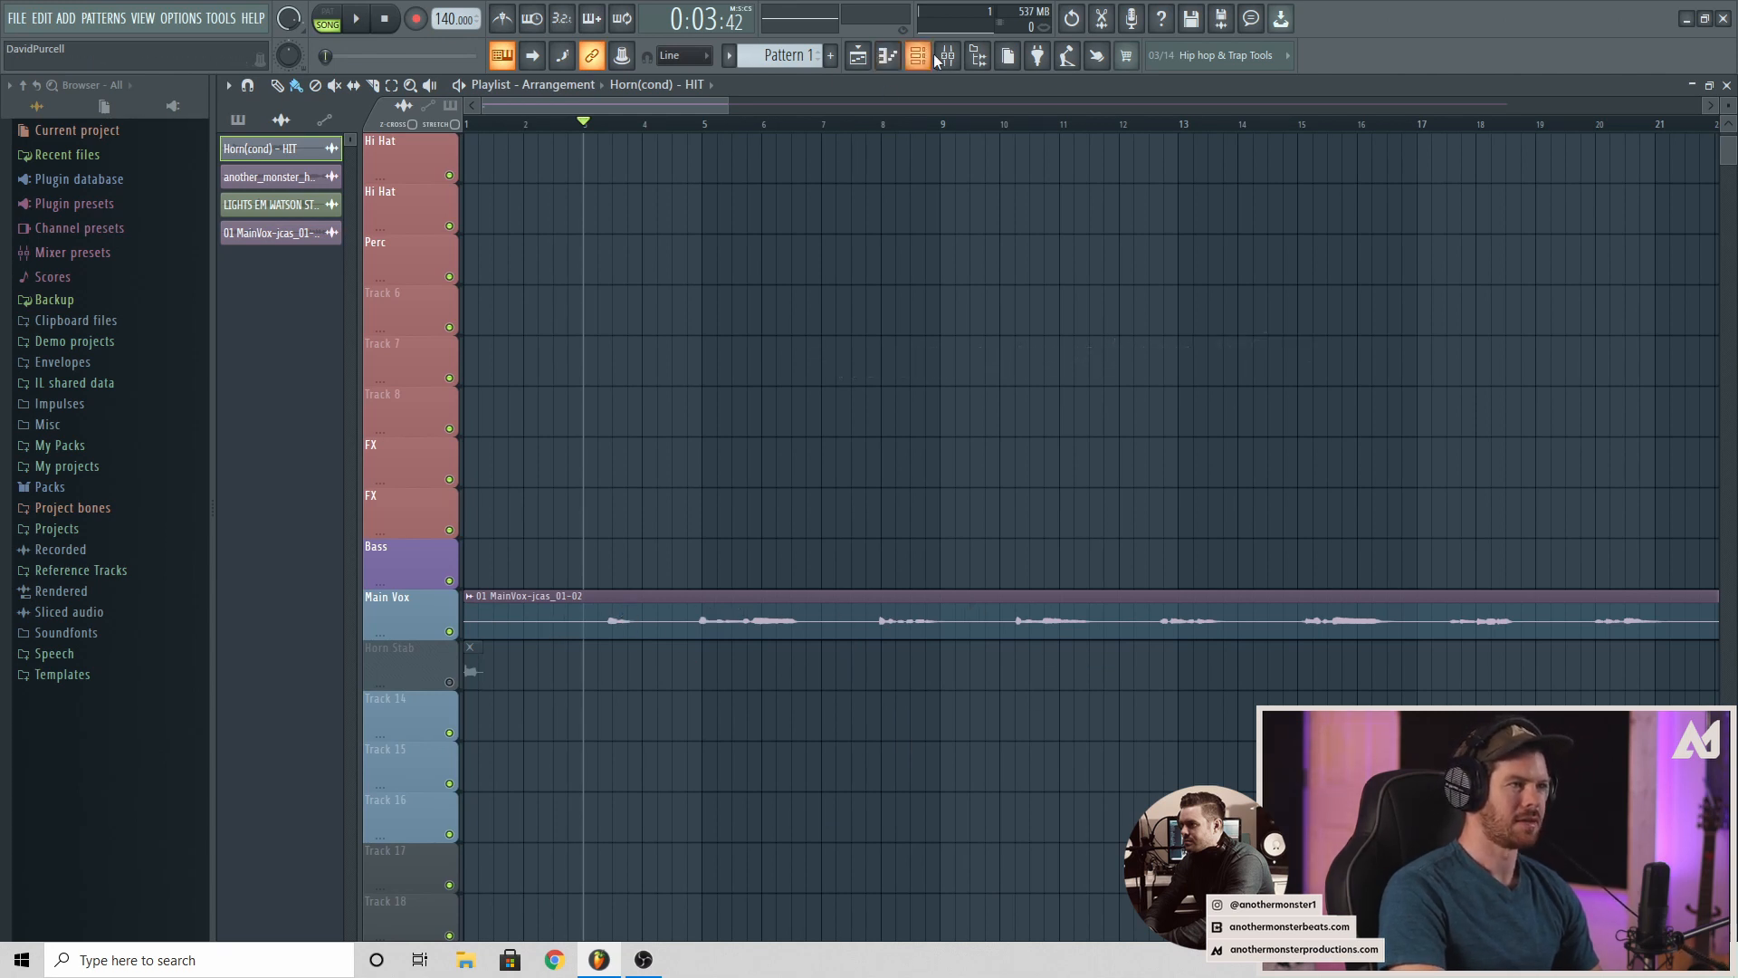
# Load Fruity Delay 3 into an empty FX slot on the Main Vox mixer insert
pyautogui.click(915, 56)
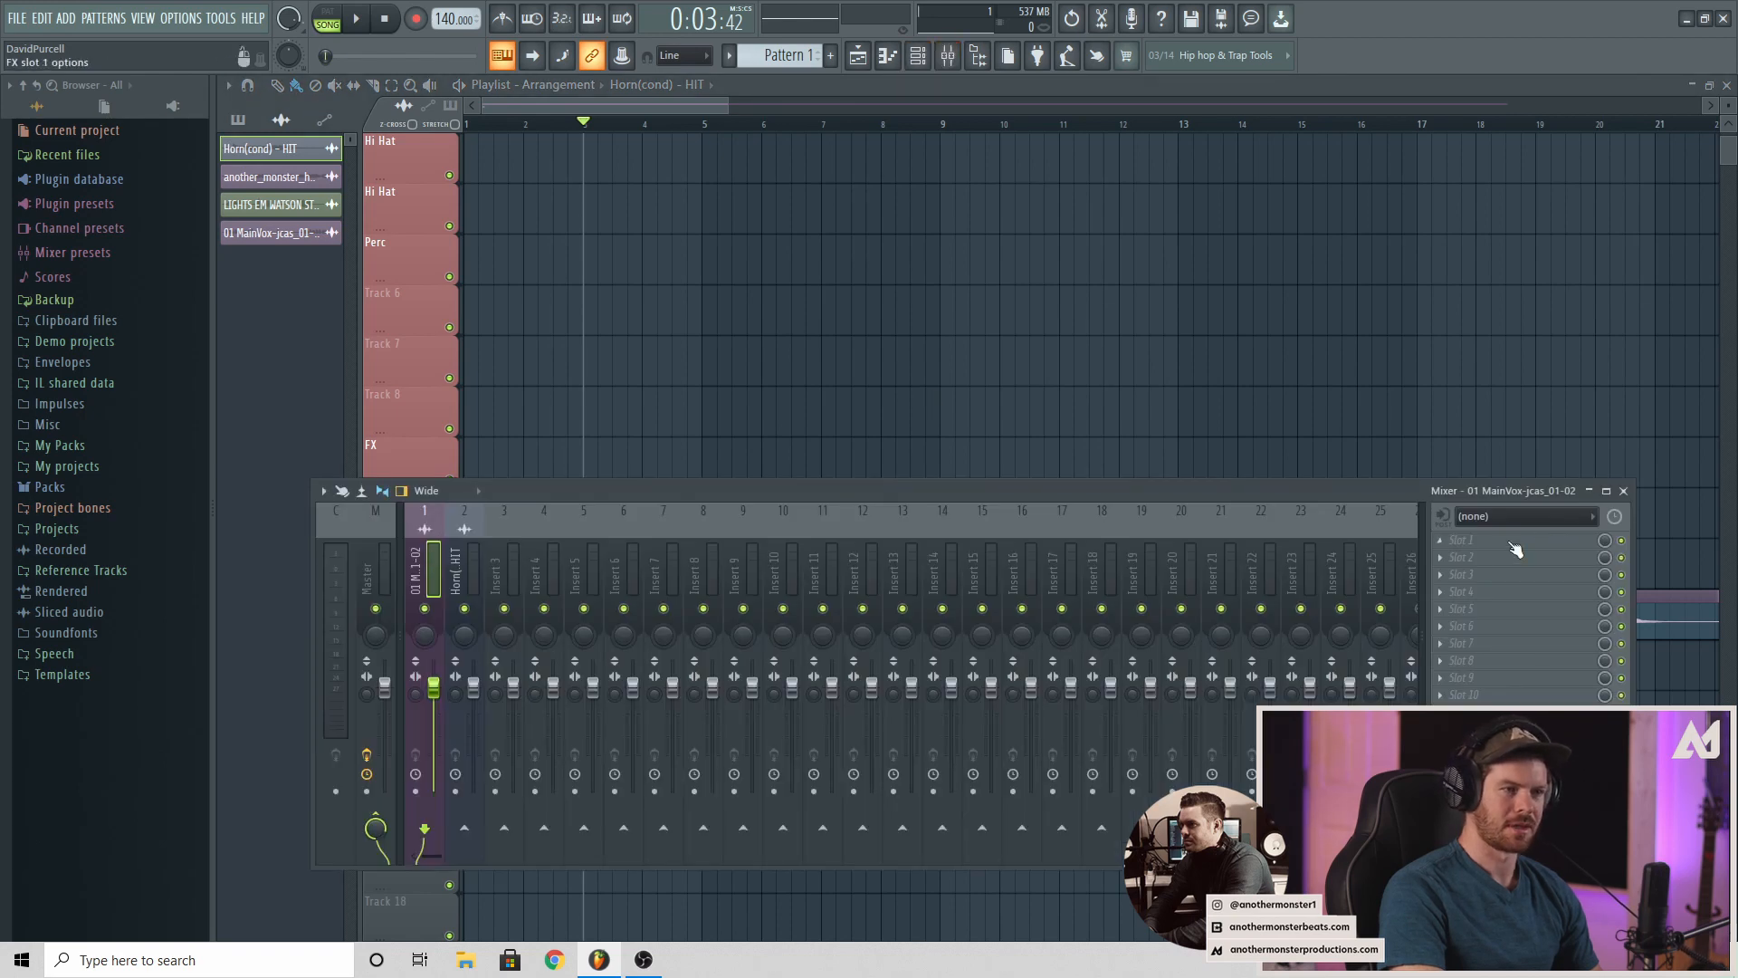
pyautogui.click(1508, 539)
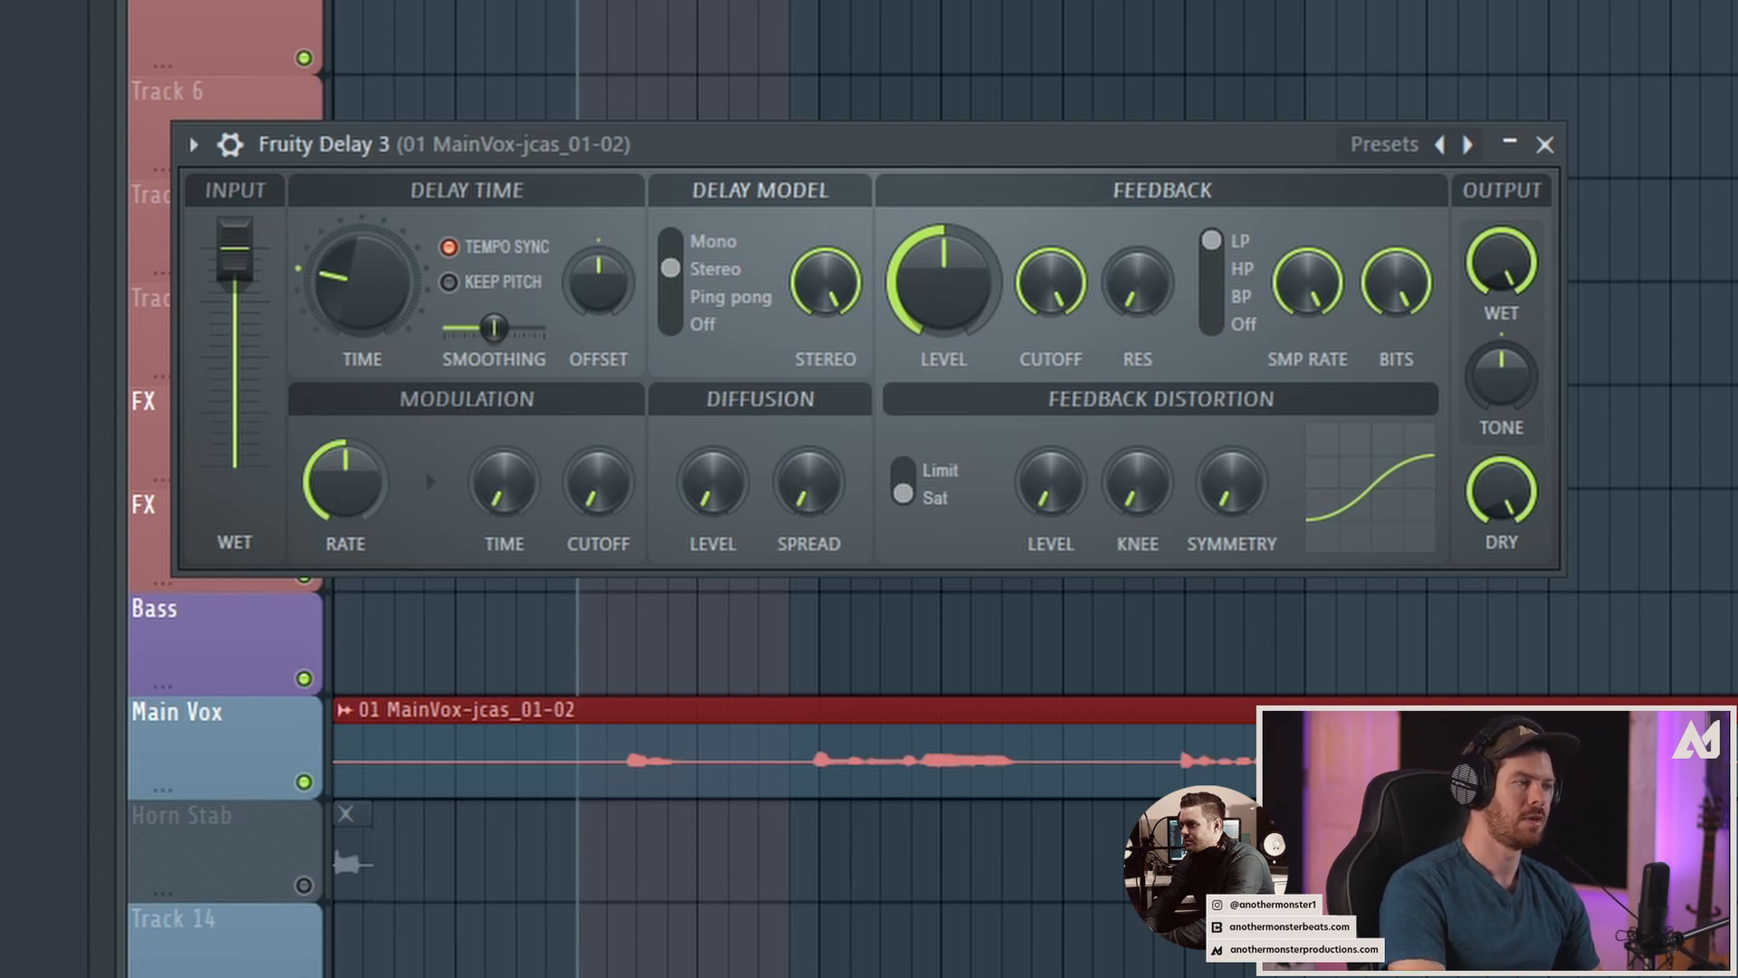
pyautogui.moveTo(945, 440)
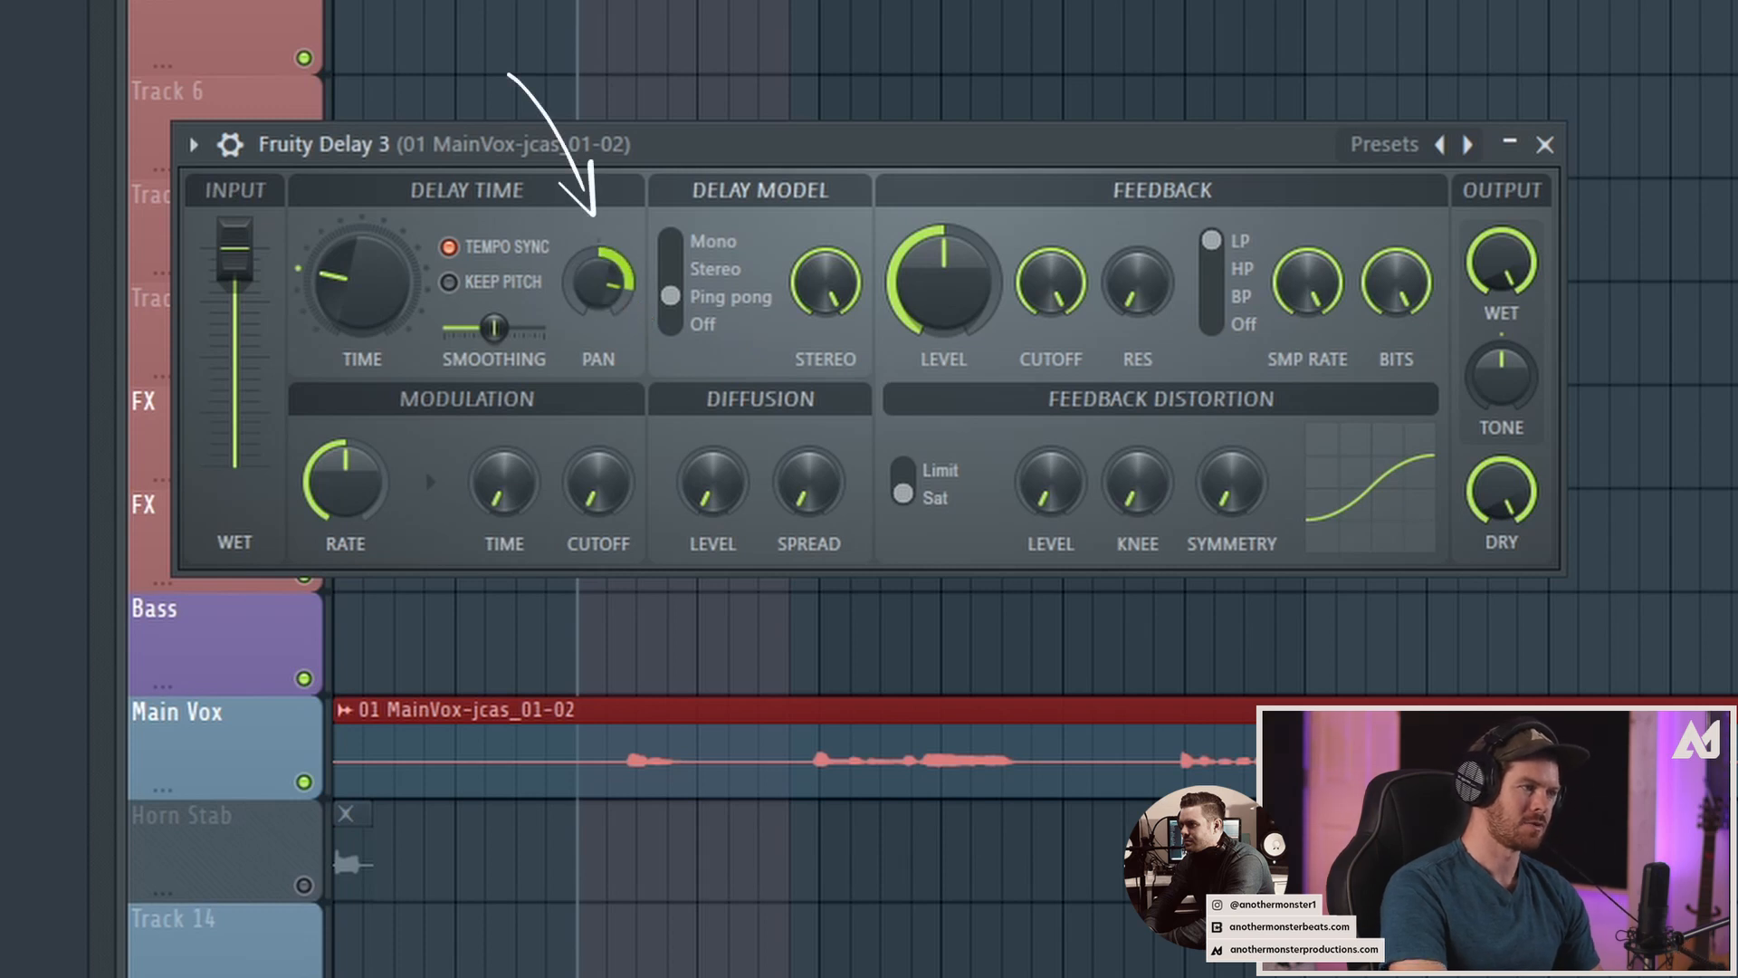
# Shift the ping-pong delay's stereo pan offset so repeats sit to one side
pyautogui.moveTo(599, 283); pyautogui.dragTo(599, 266)
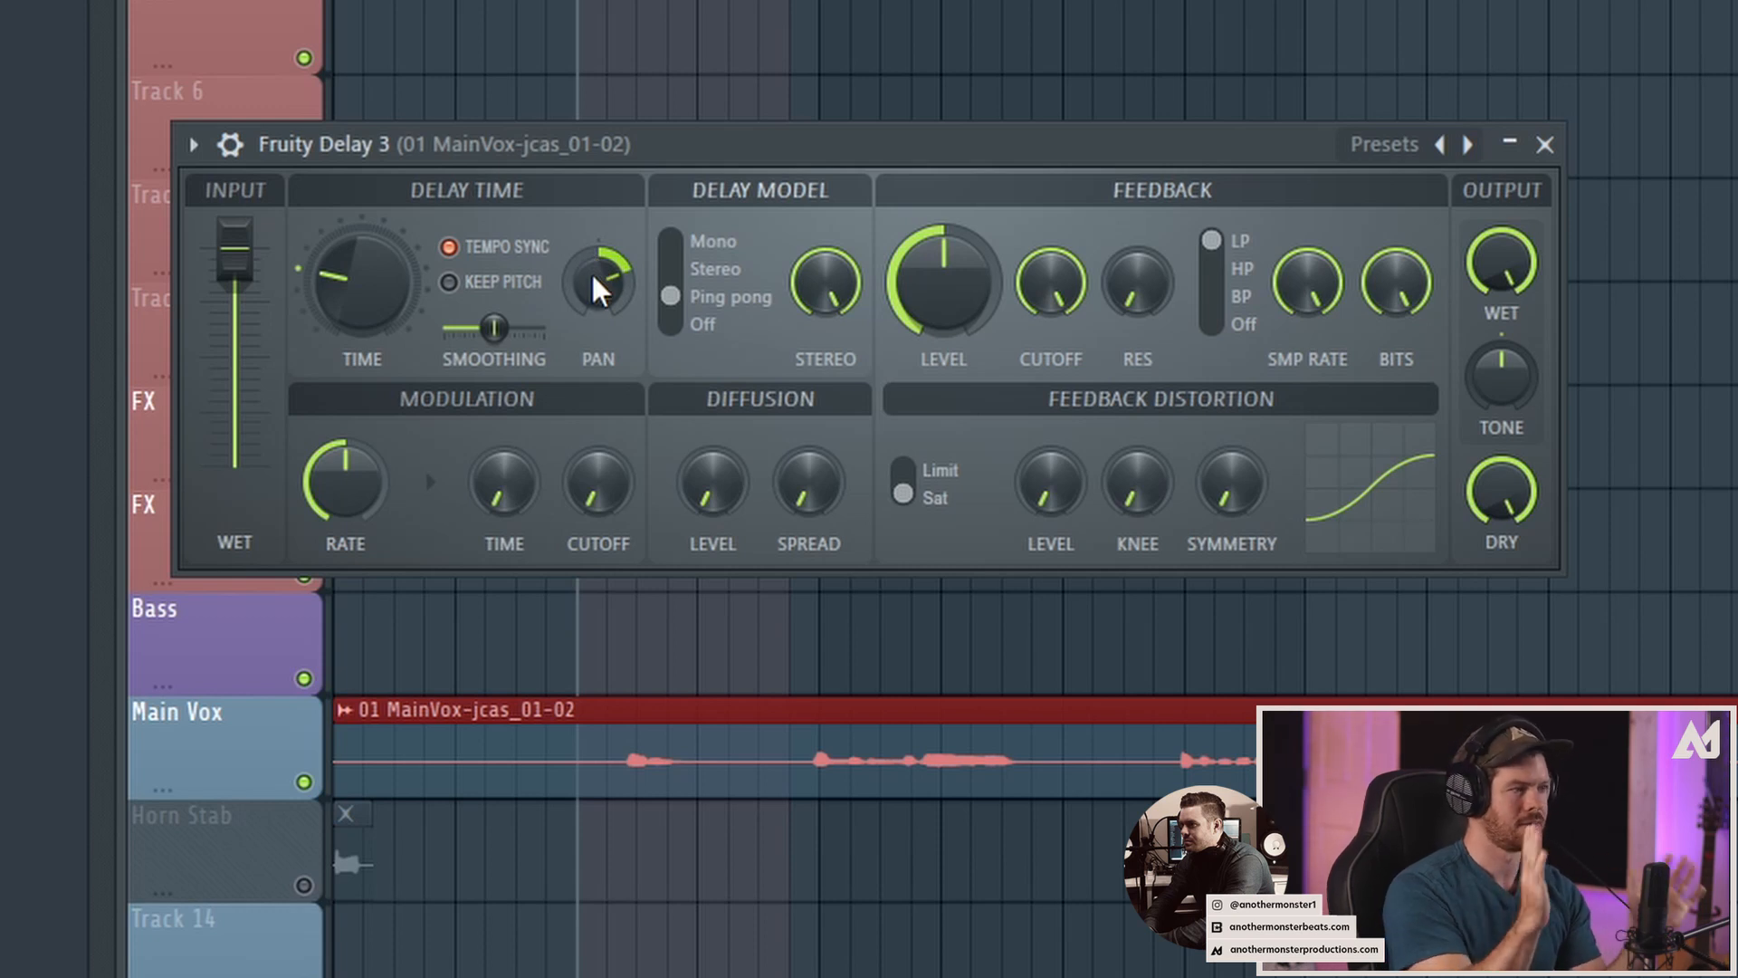
pyautogui.moveTo(599, 283); pyautogui.dragTo(599, 261)
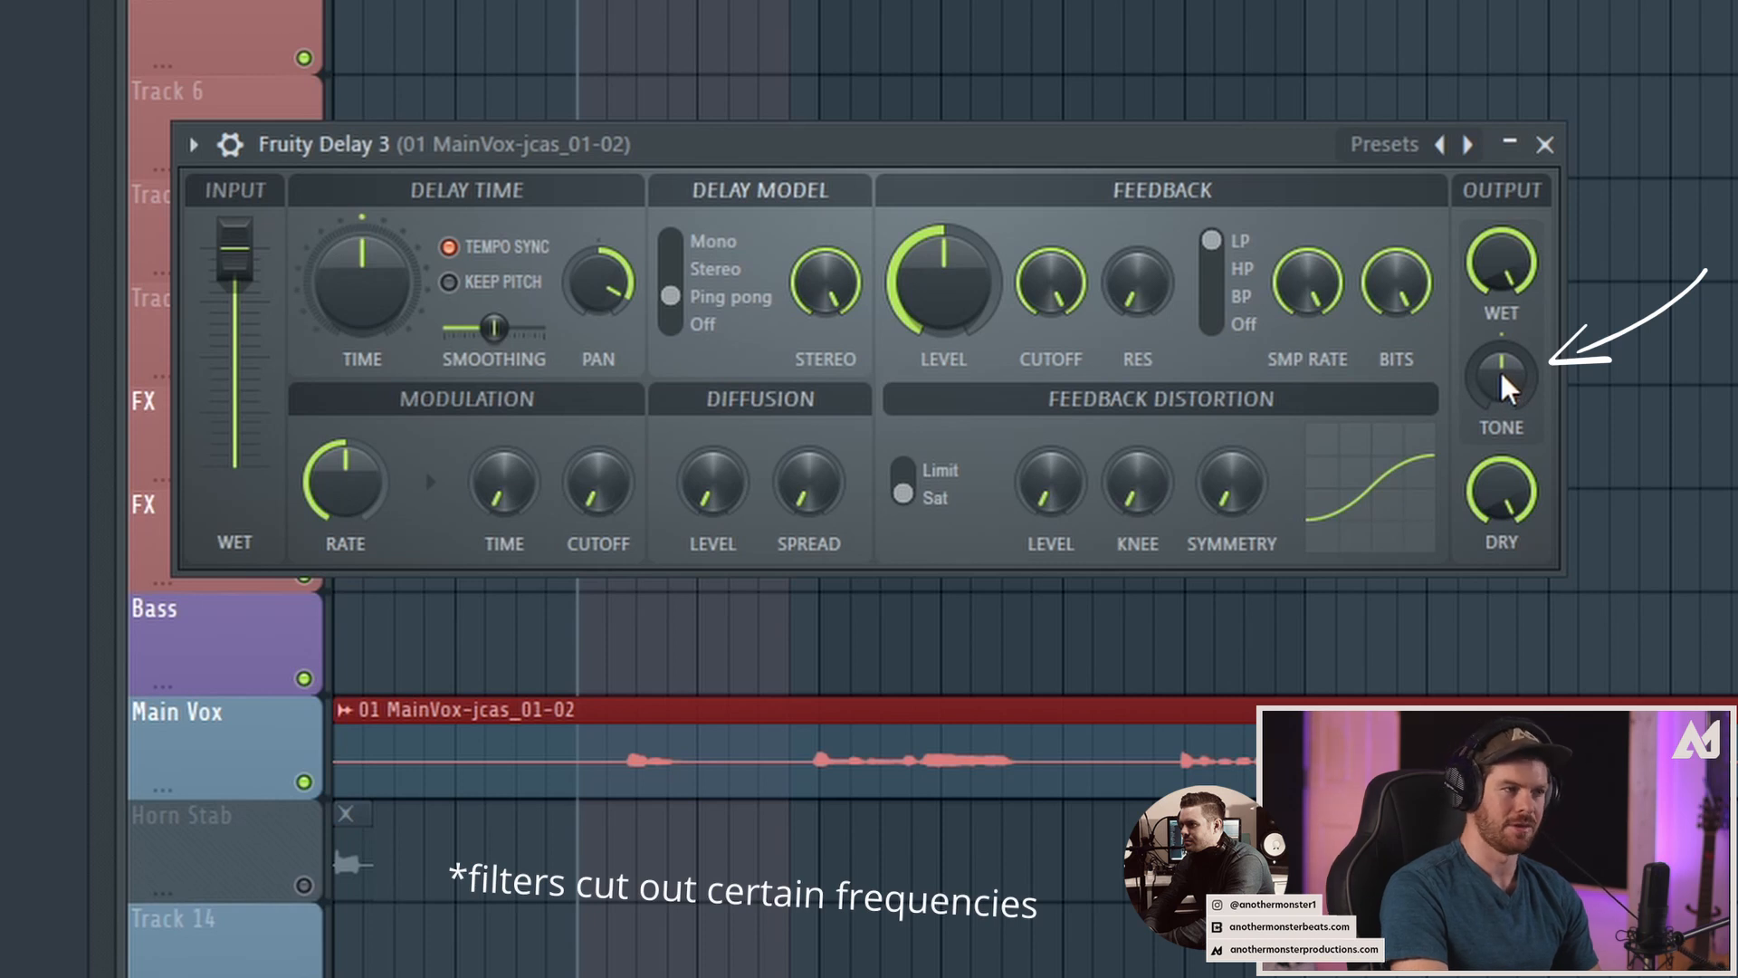
pyautogui.moveTo(1497, 382)
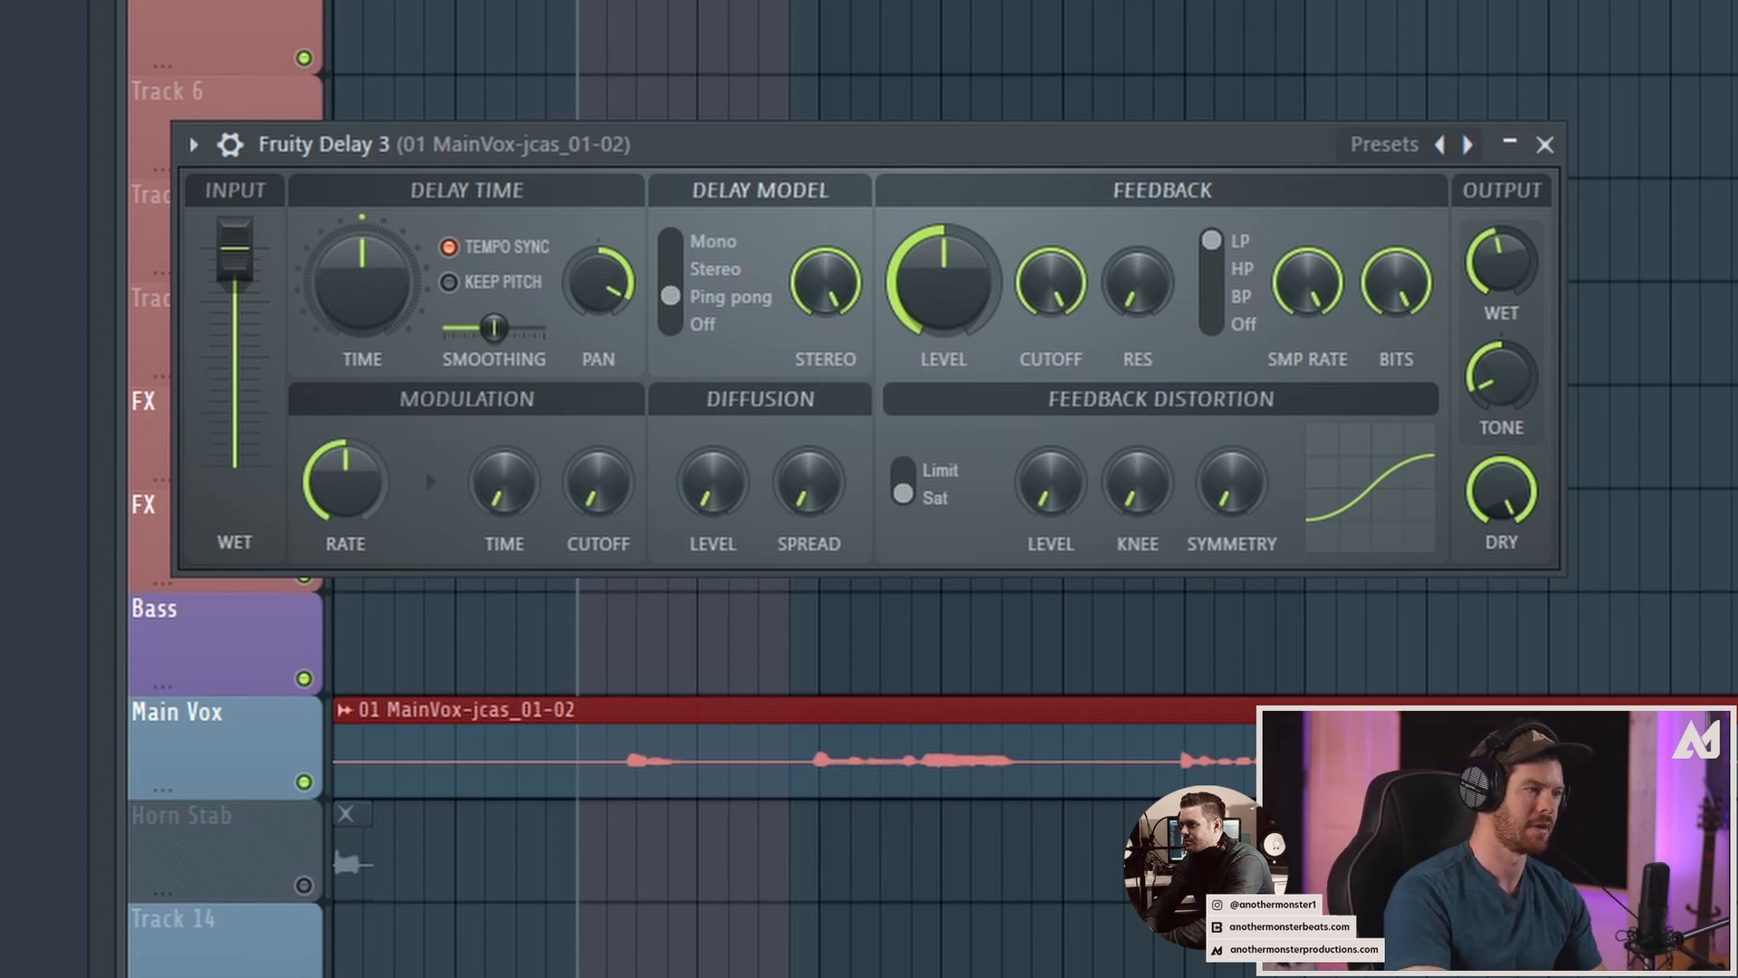
pyautogui.moveTo(1189, 152)
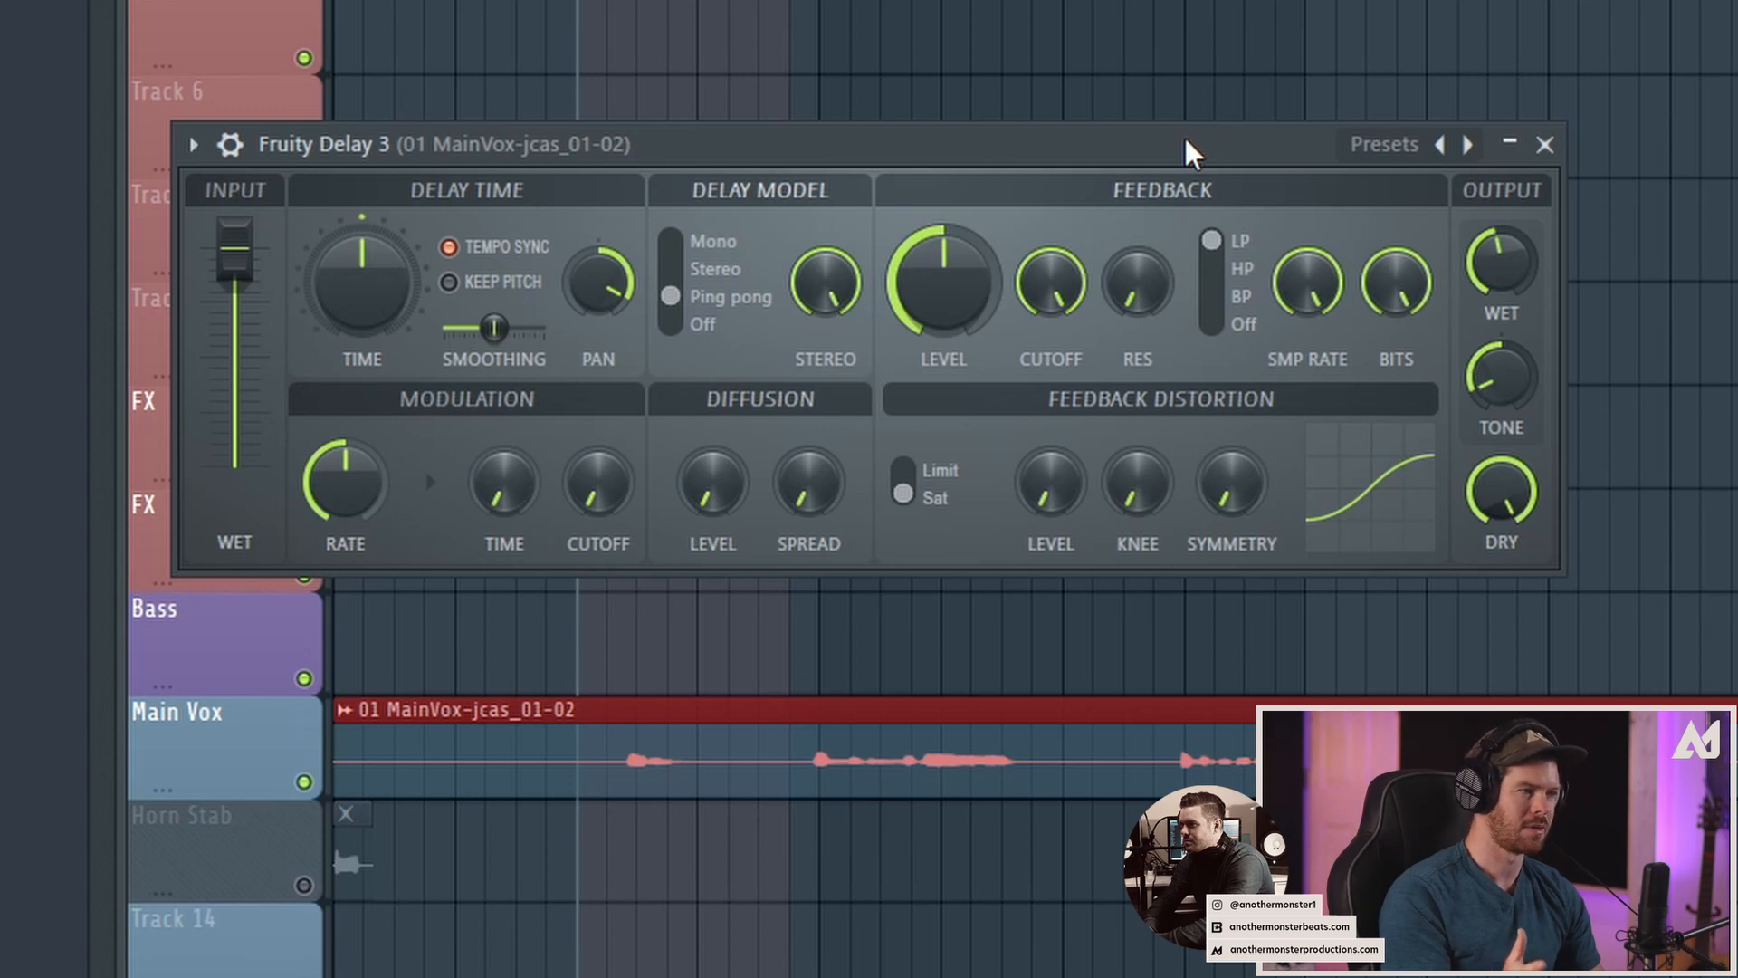
pyautogui.moveTo(711, 485)
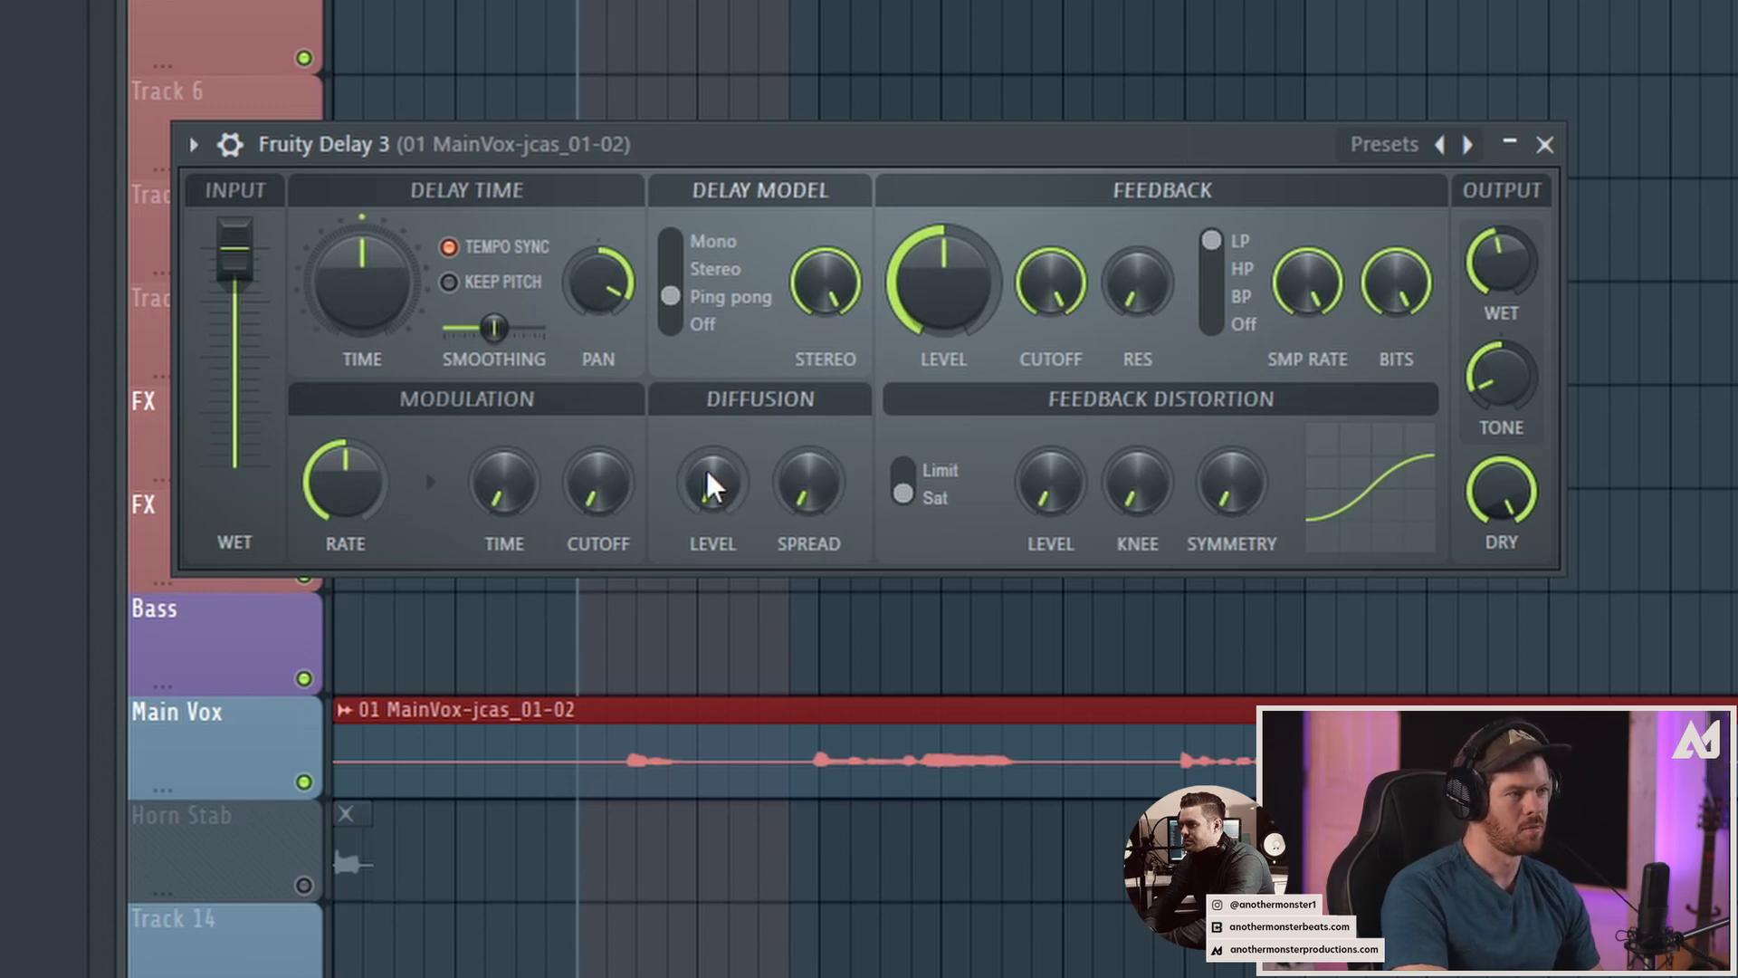
pyautogui.moveTo(726, 422)
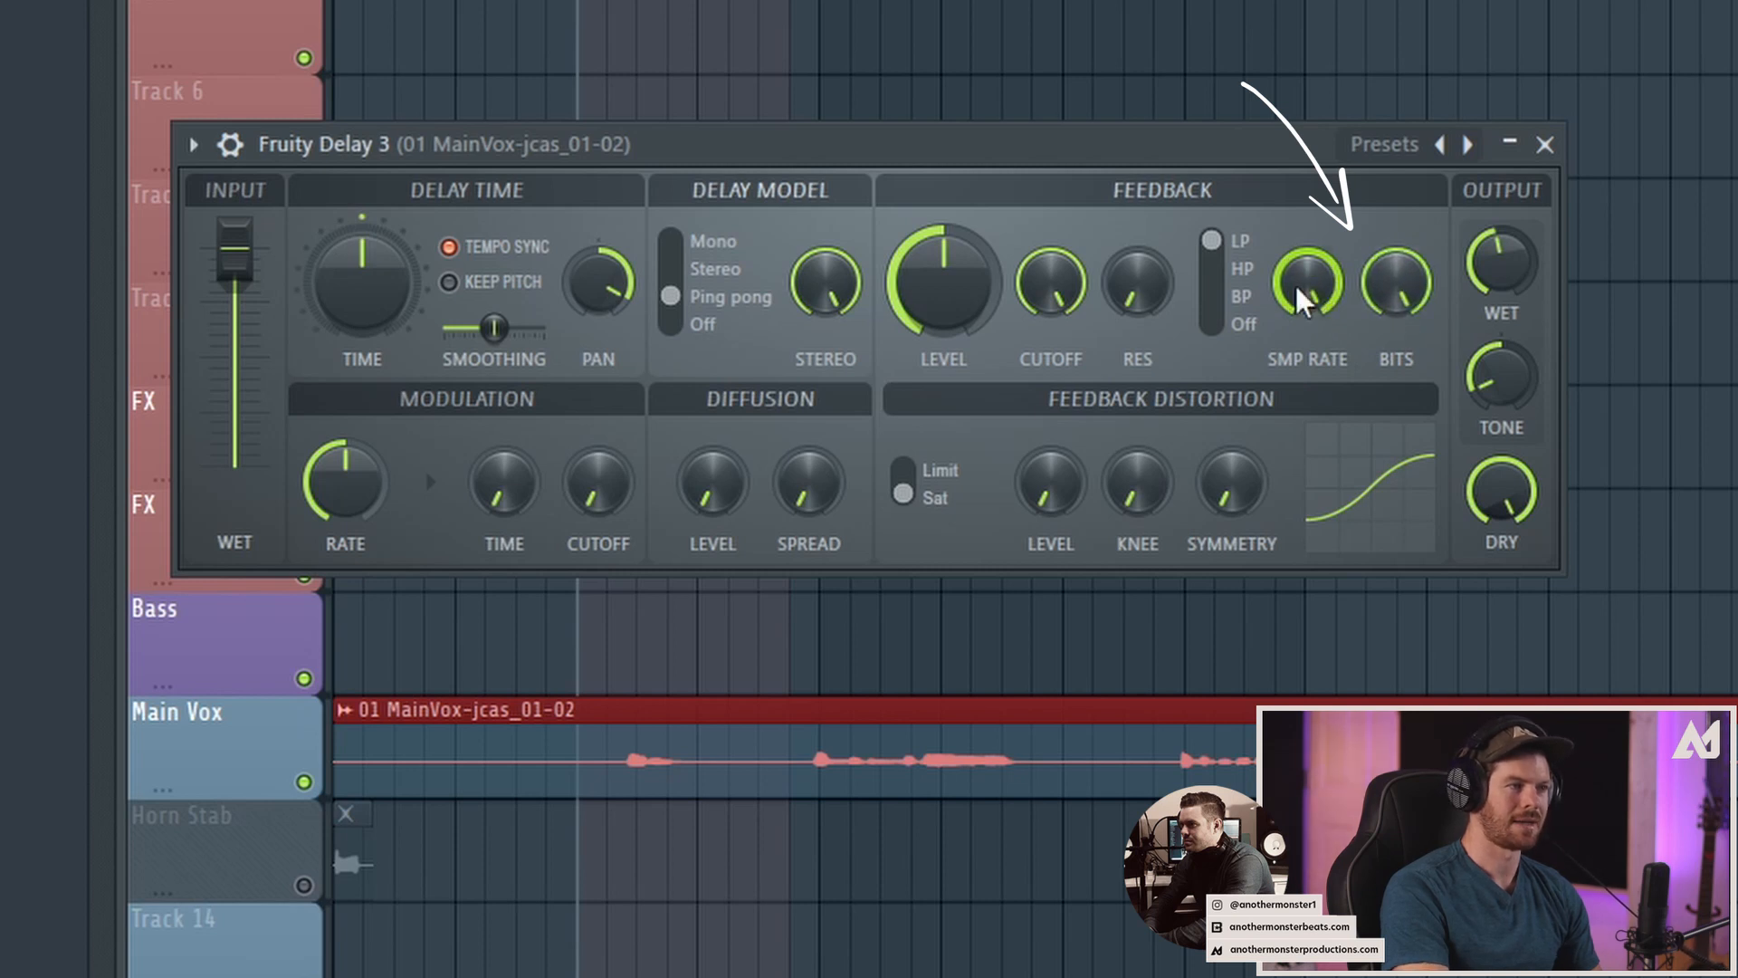
pyautogui.moveTo(1307, 282); pyautogui.dragTo(1307, 266)
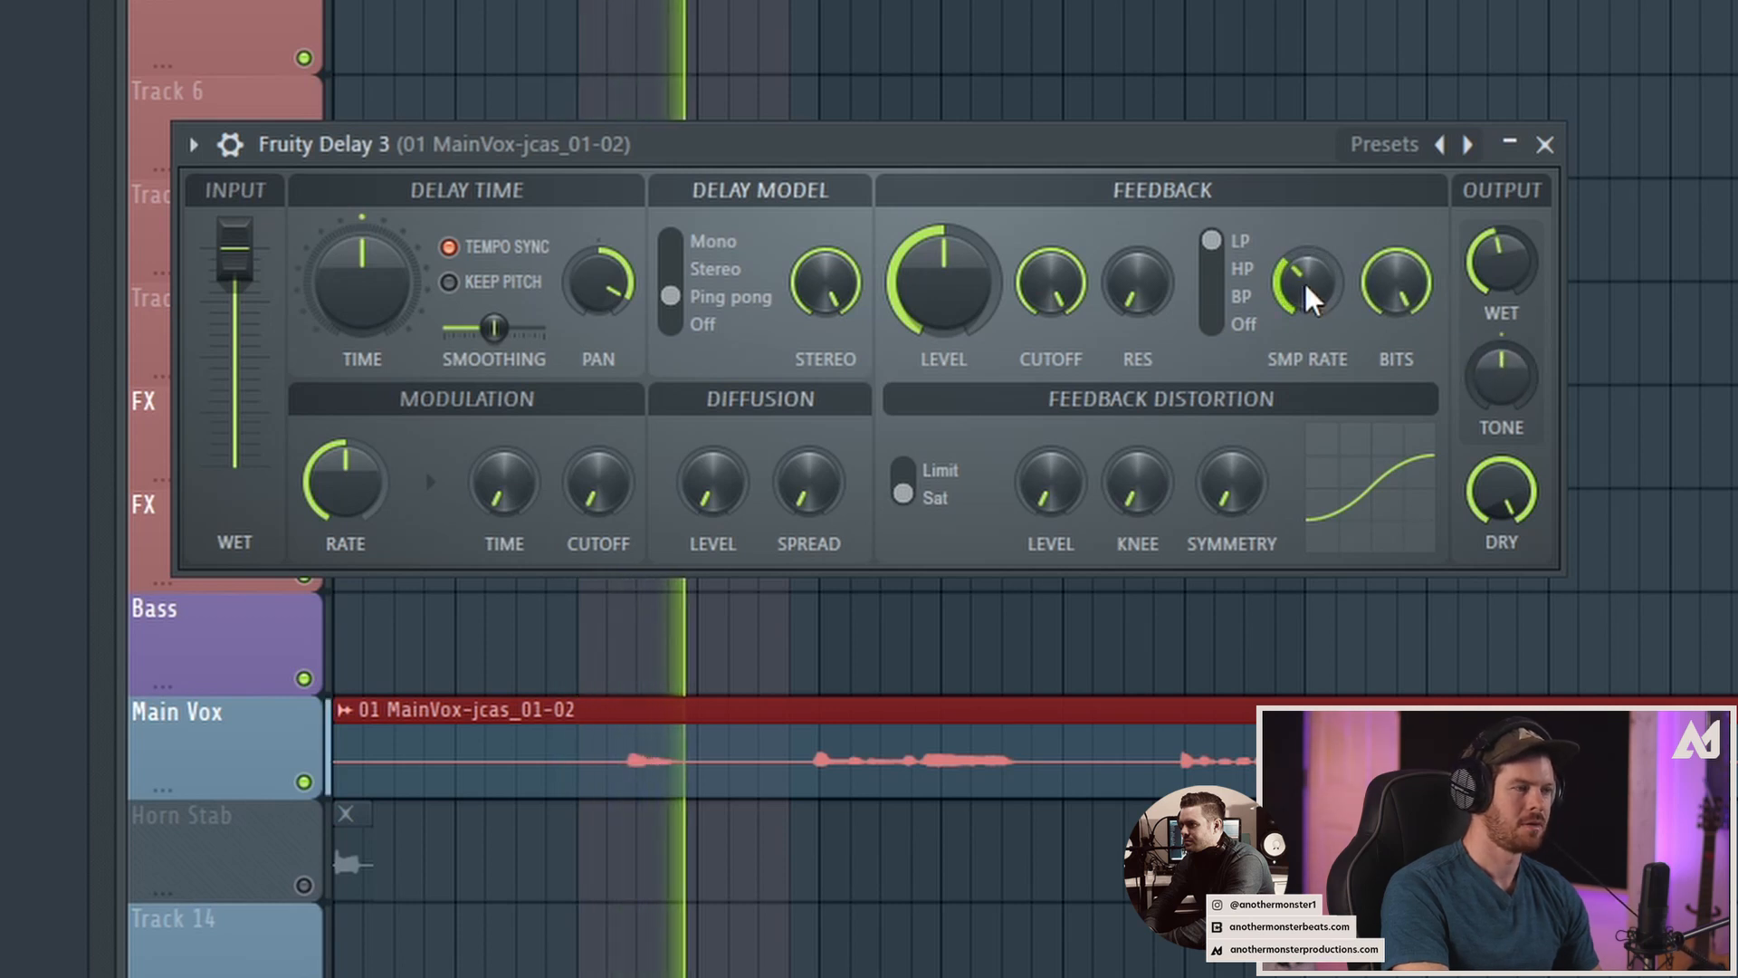
pyautogui.moveTo(1305, 283); pyautogui.dragTo(1306, 293)
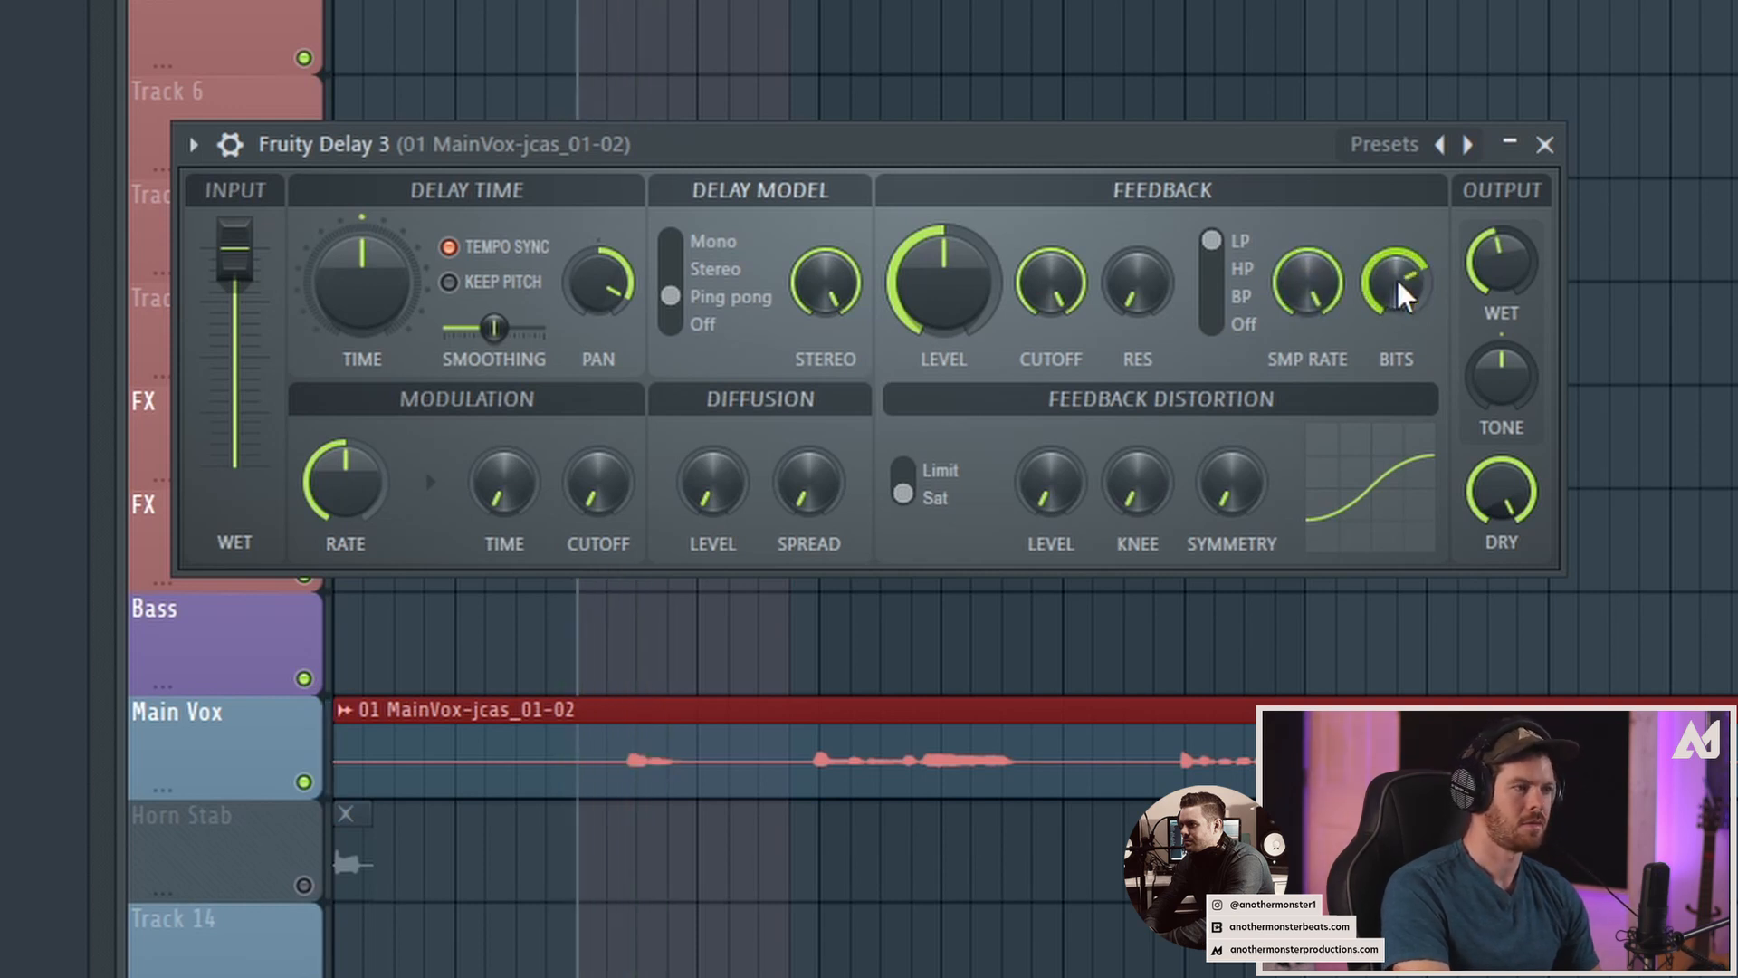
pyautogui.moveTo(1396, 283); pyautogui.dragTo(1395, 272)
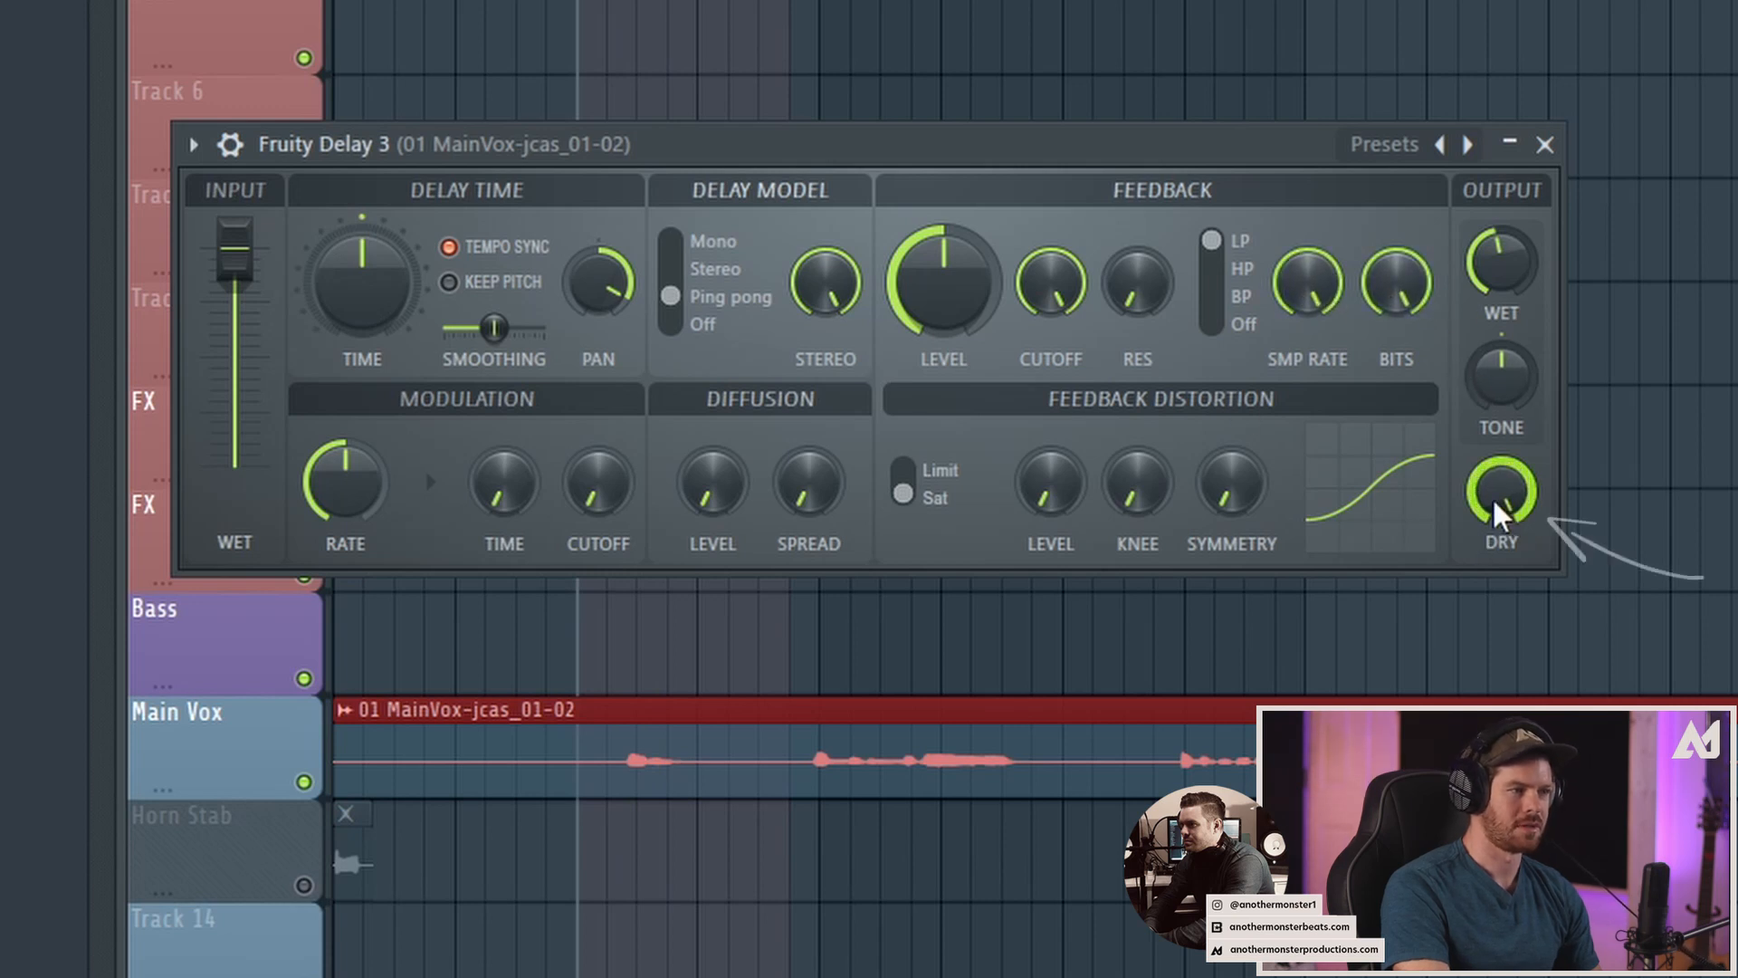
# Lower the Output DRY signal and bring the Feedback LEVEL to about 12 o'clock
pyautogui.moveTo(1499, 499); pyautogui.dragTo(1499, 521)
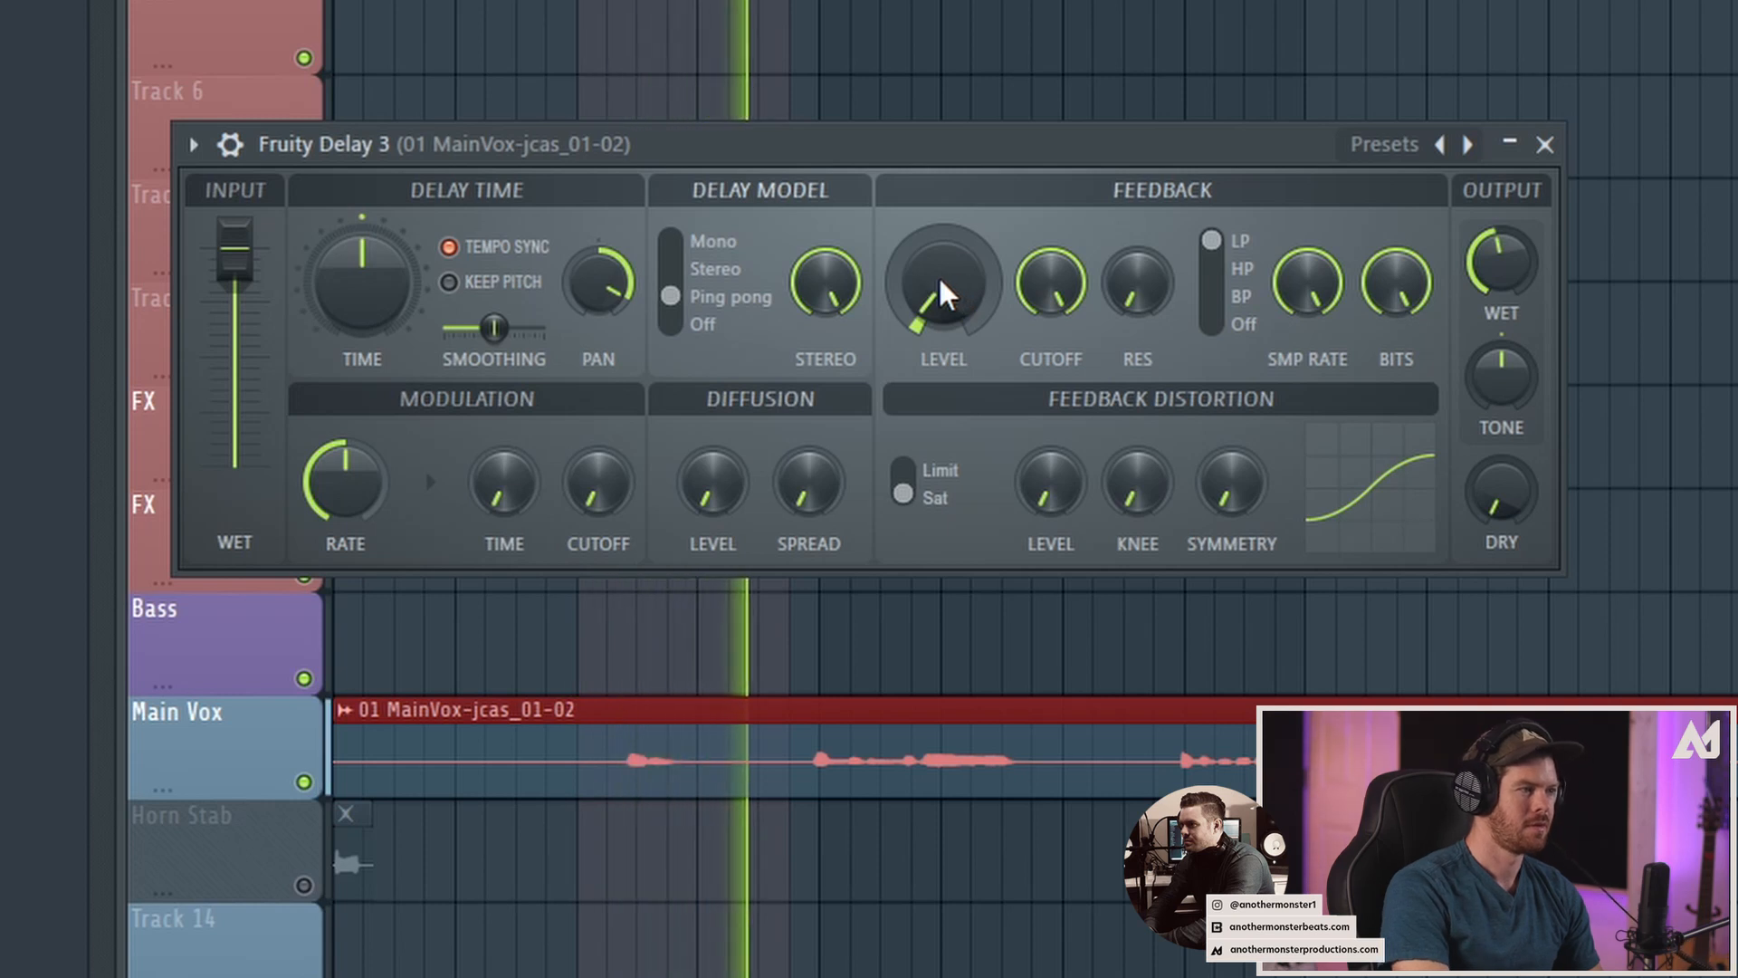
pyautogui.moveTo(941, 299); pyautogui.dragTo(935, 277)
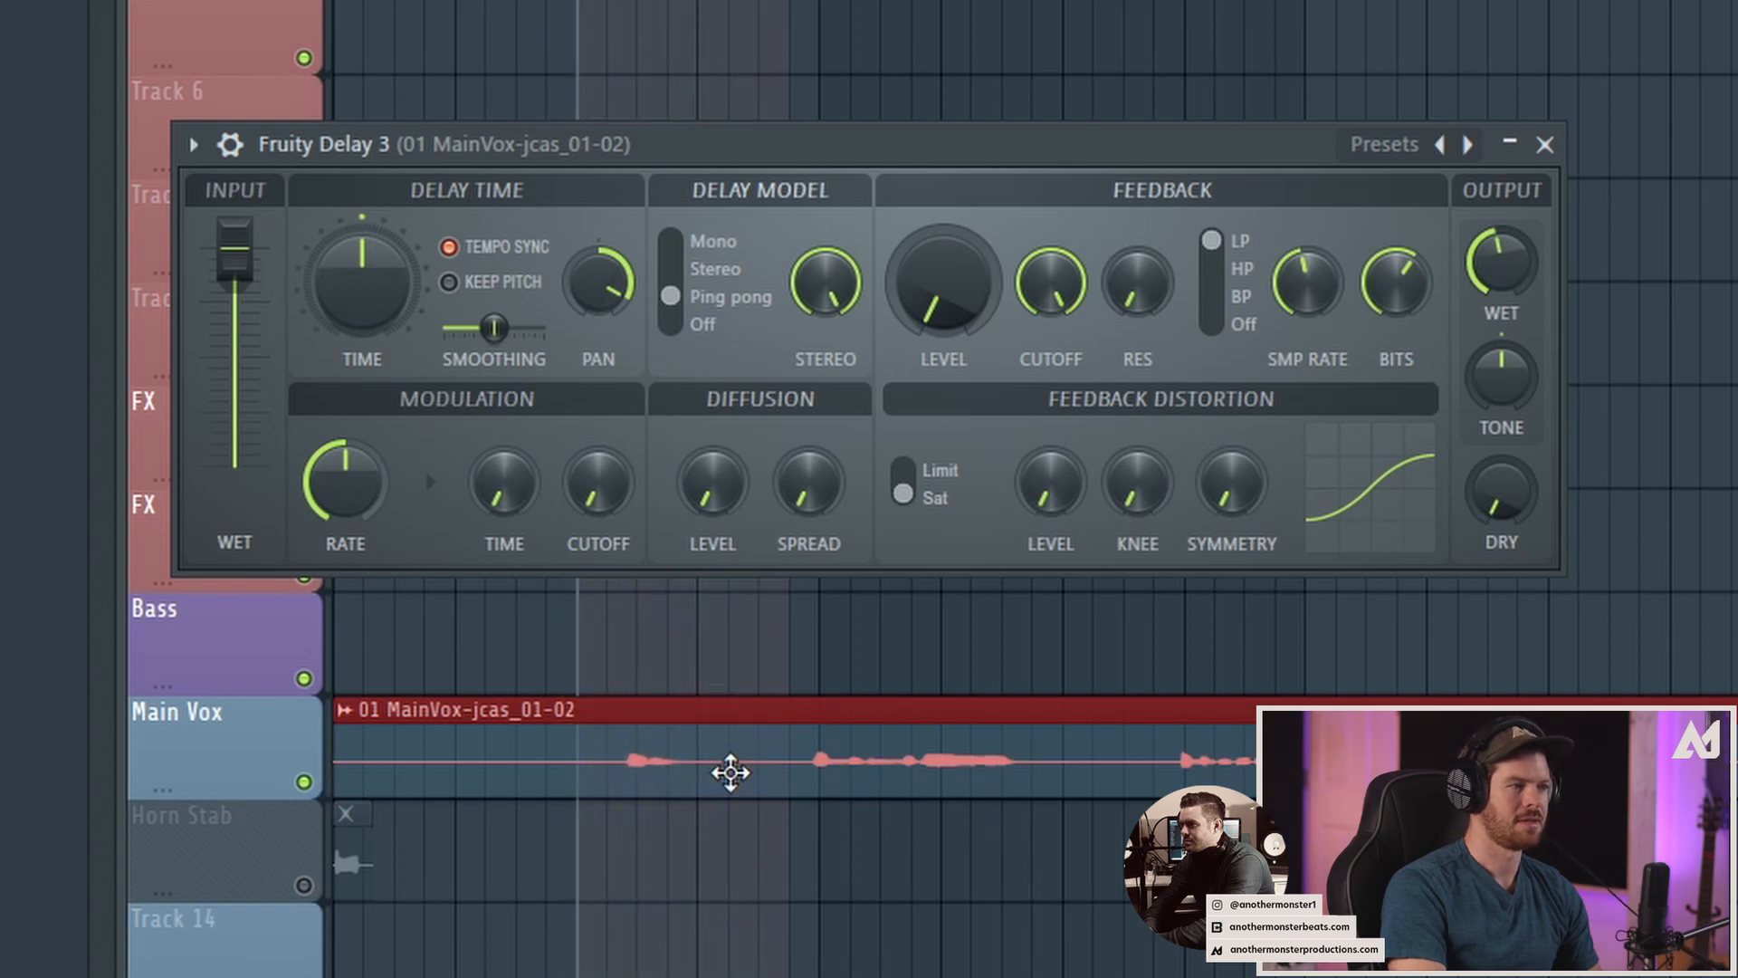
pyautogui.moveTo(679, 772)
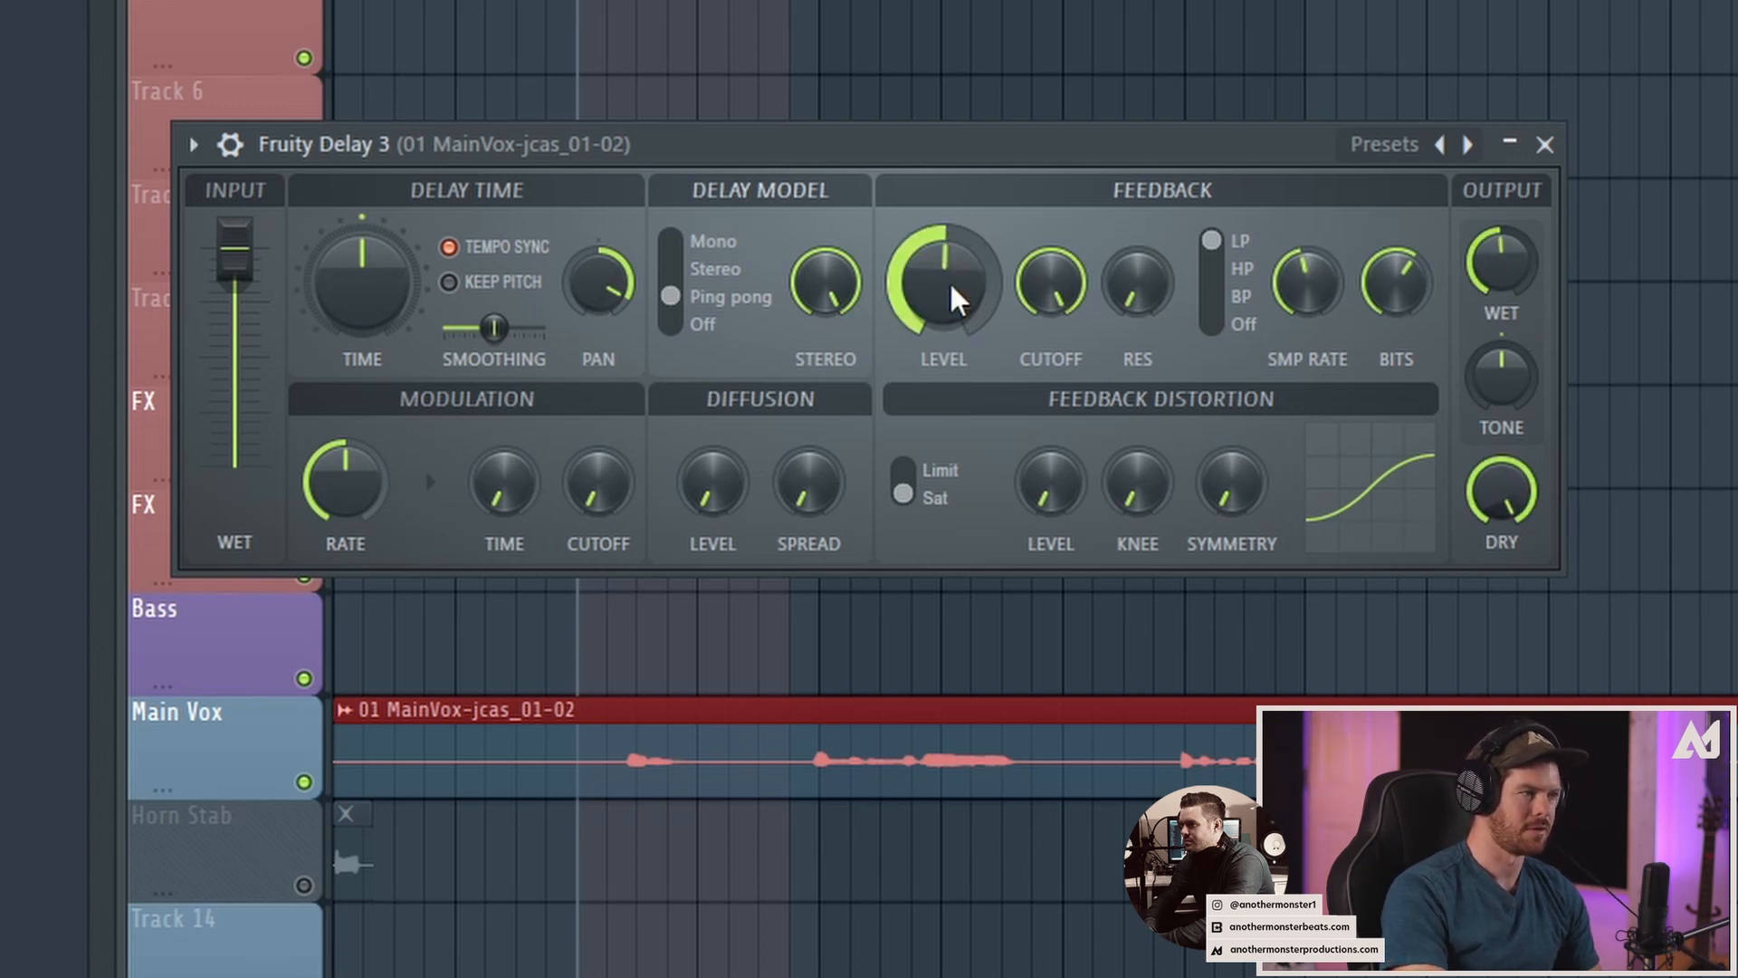
pyautogui.moveTo(925, 322)
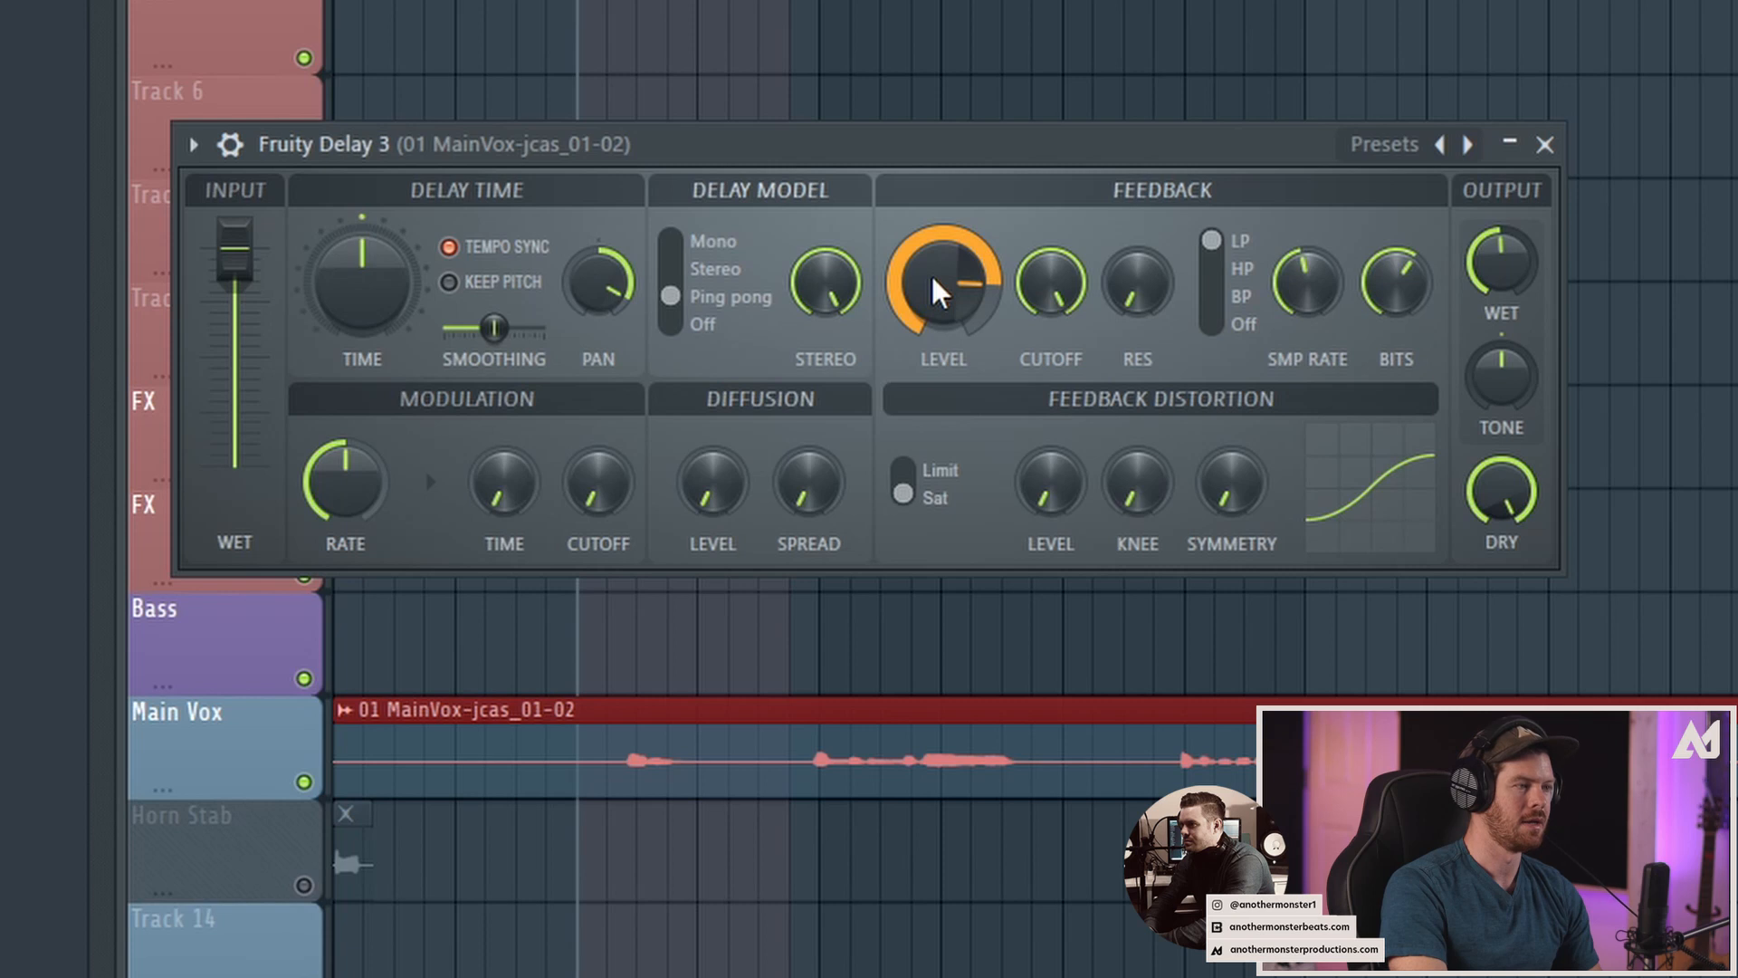
# Push the Feedback LEVEL up through orange into the red overload zone for runaway repeats
pyautogui.moveTo(944, 282); pyautogui.dragTo(943, 322)
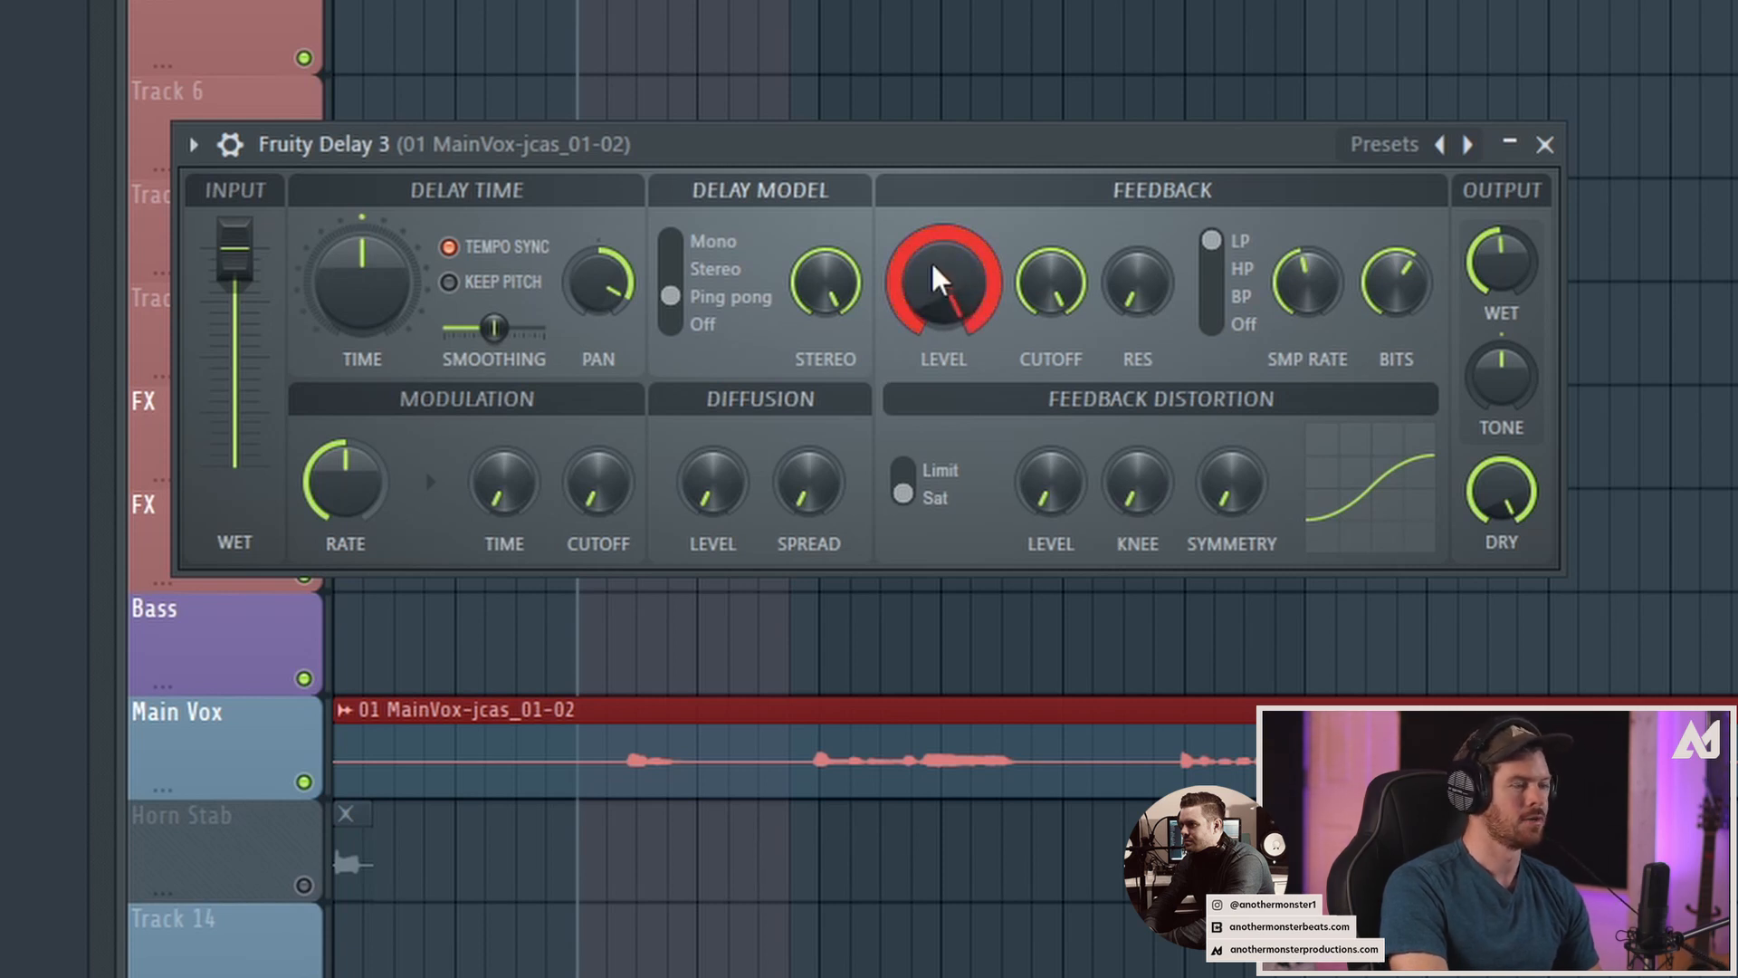
pyautogui.moveTo(941, 283); pyautogui.dragTo(970, 304)
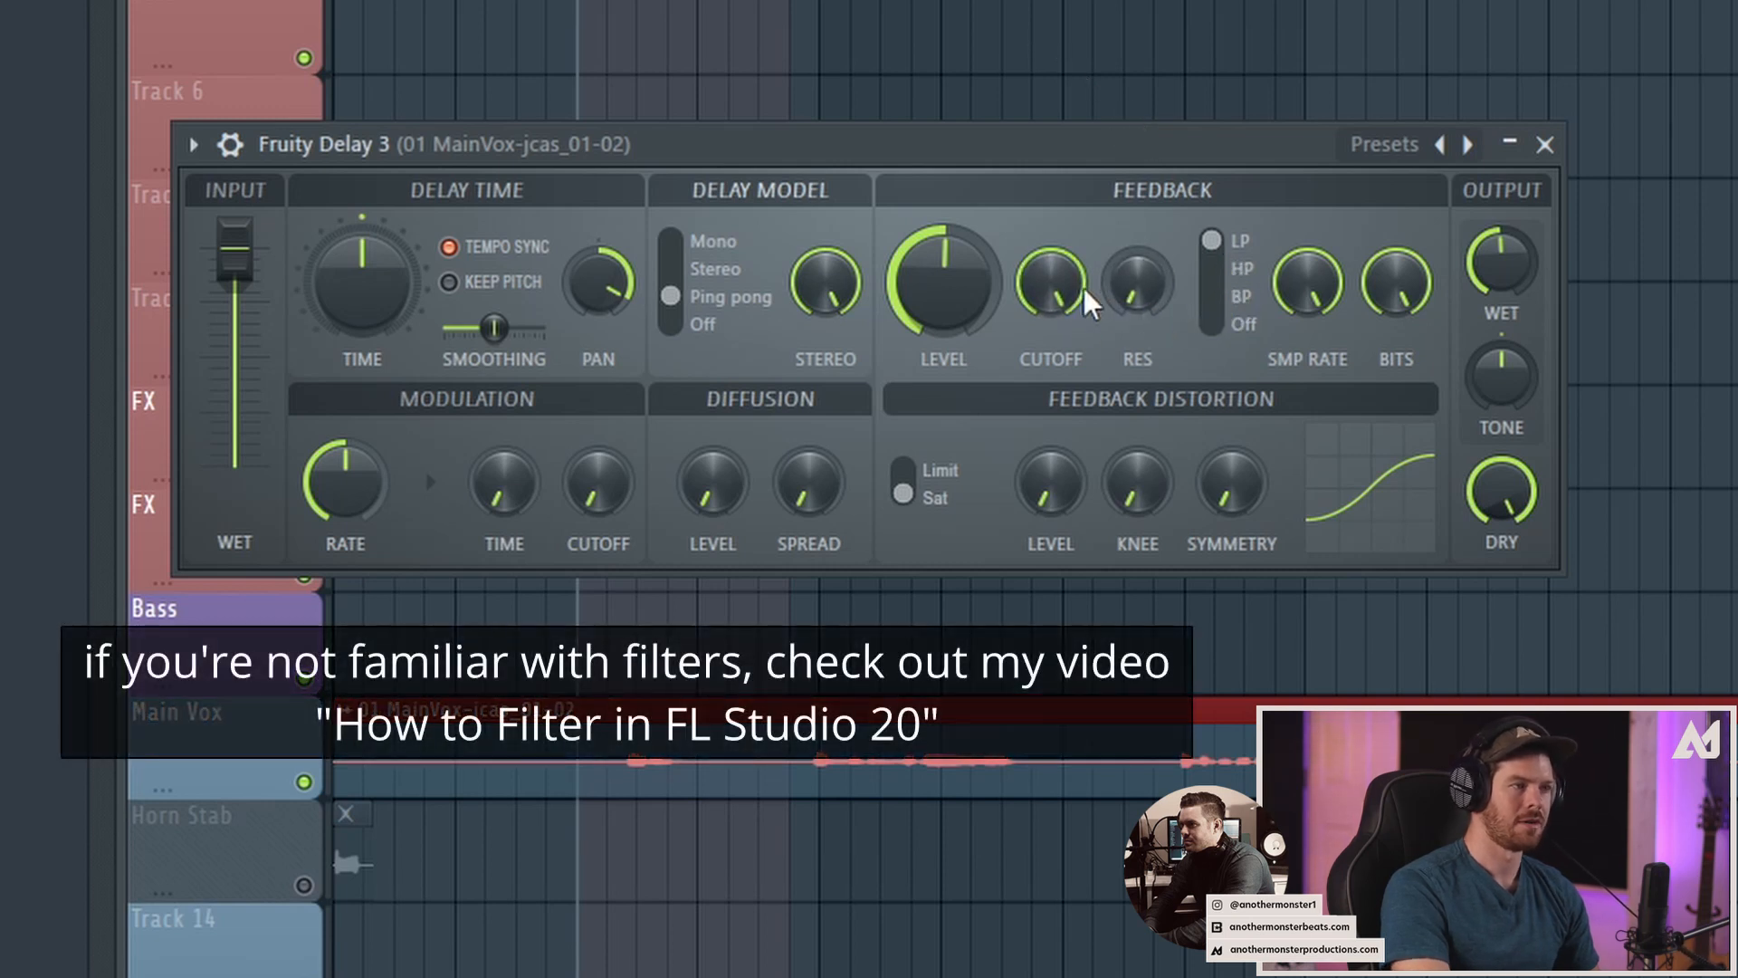
pyautogui.moveTo(1142, 260)
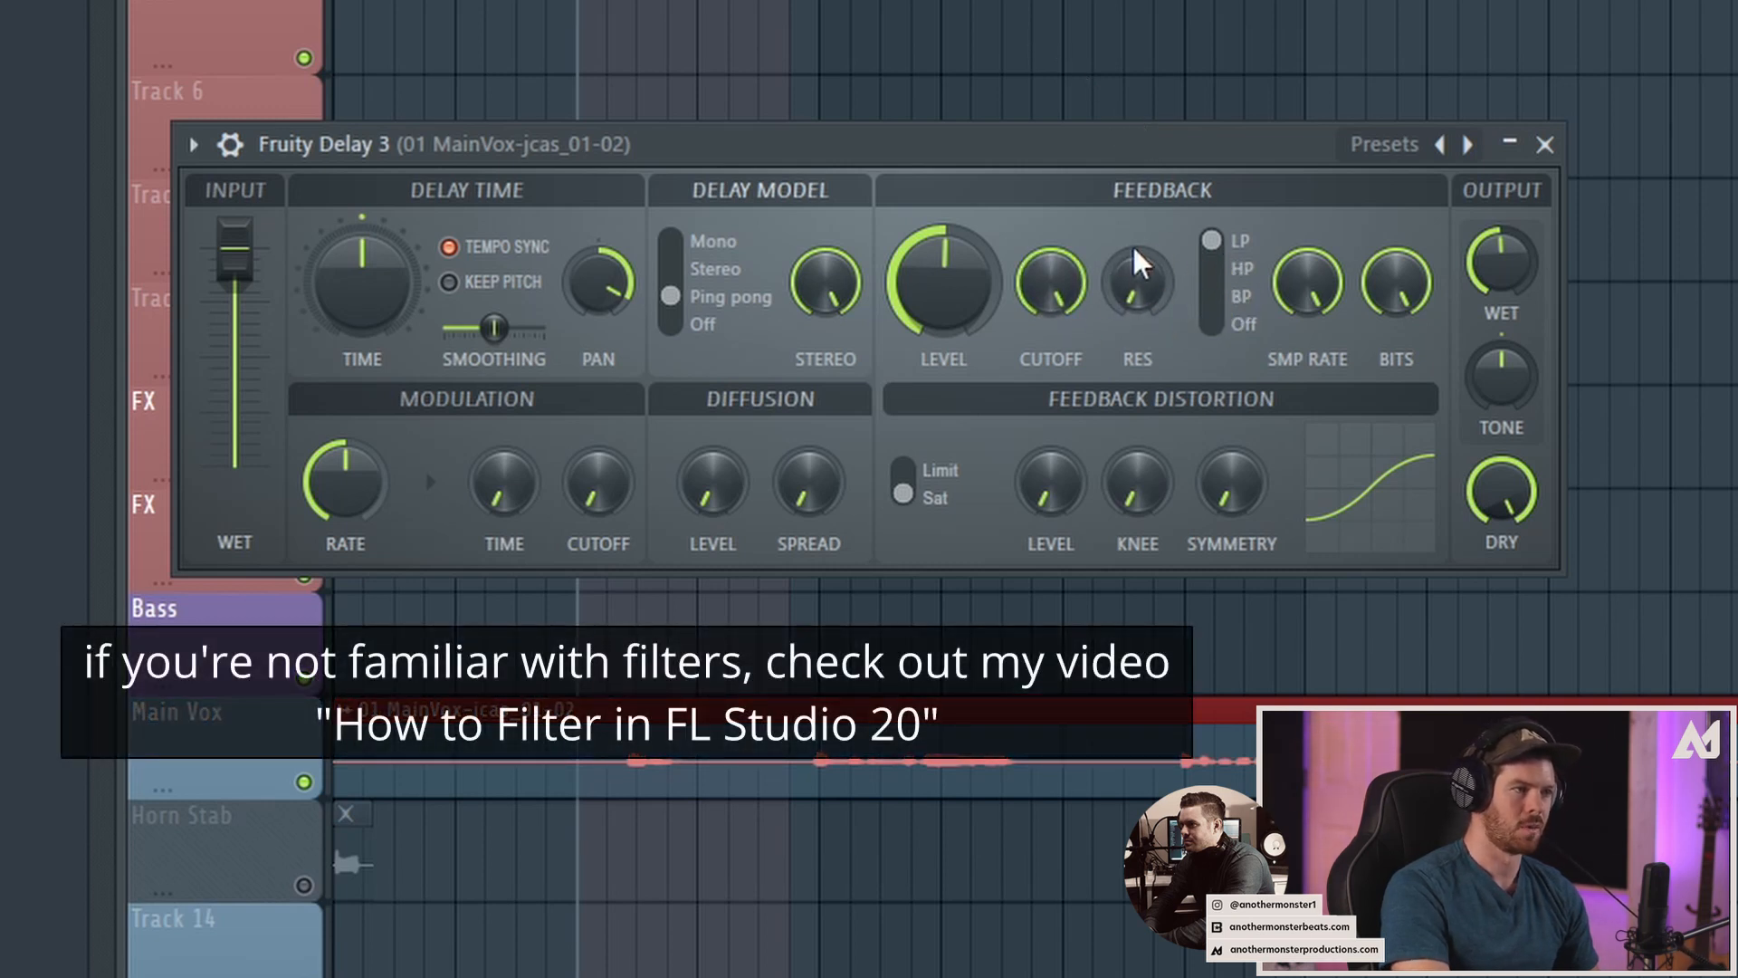
pyautogui.moveTo(1196, 299)
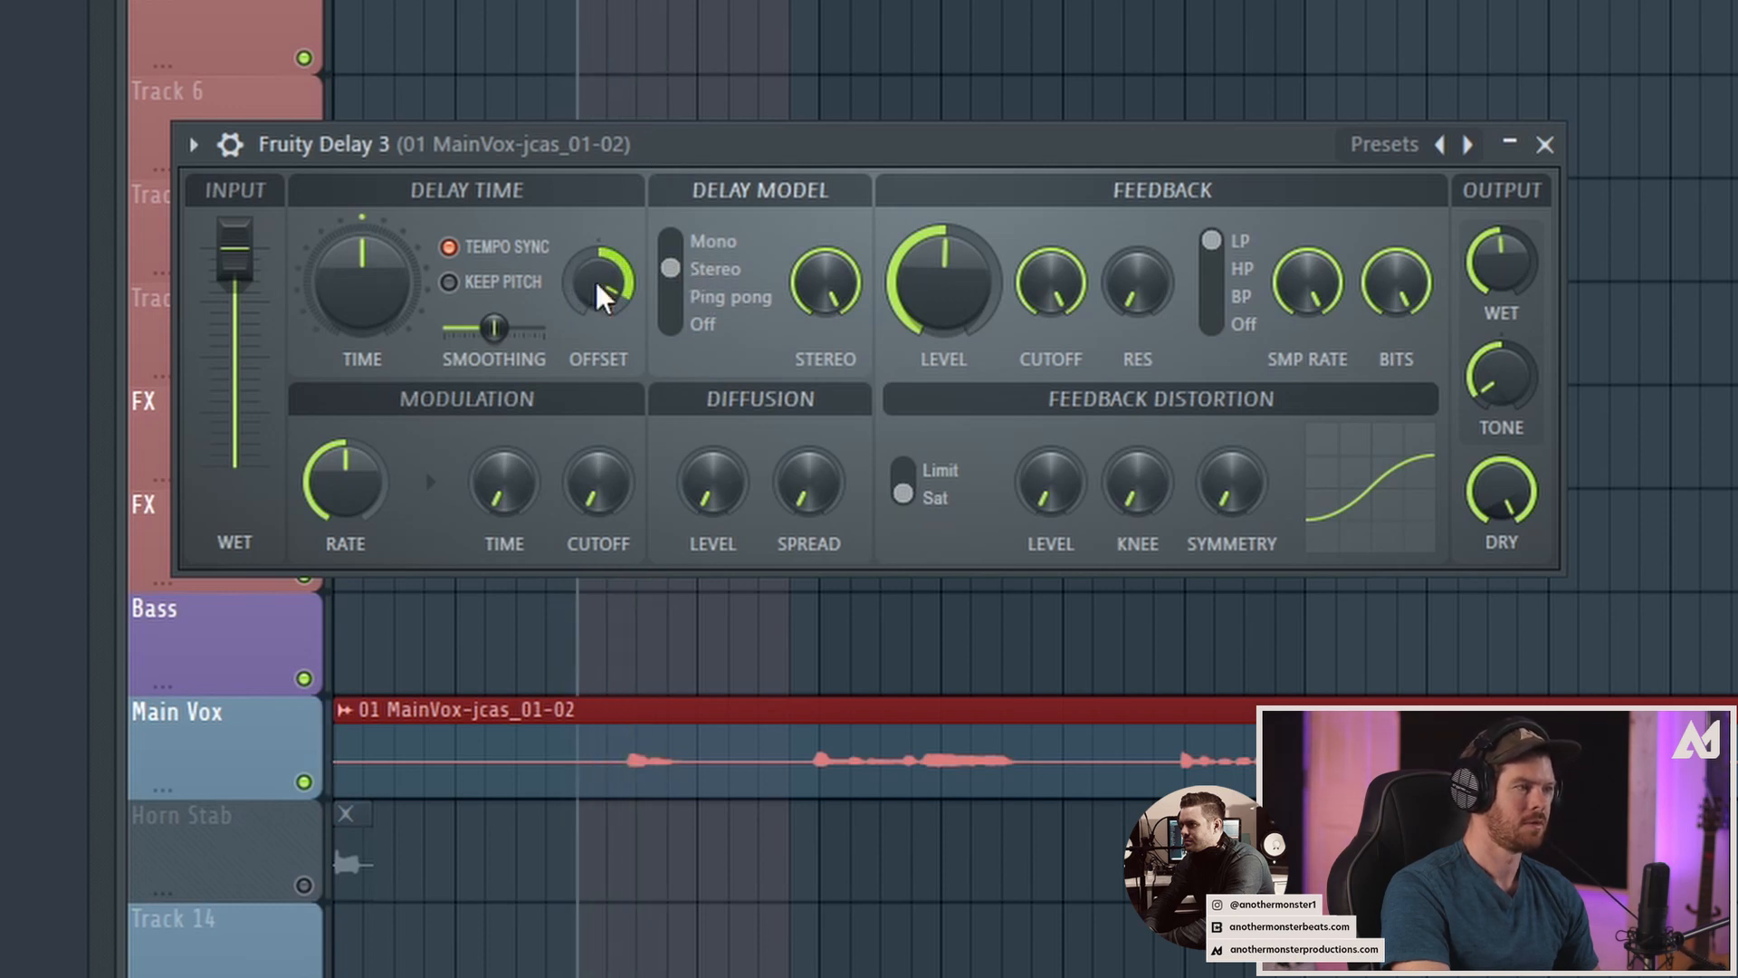
# Tweak the stereo left-right OFFSET down and back up, then set the delay model to Mono
pyautogui.moveTo(598, 282); pyautogui.dragTo(642, 333)
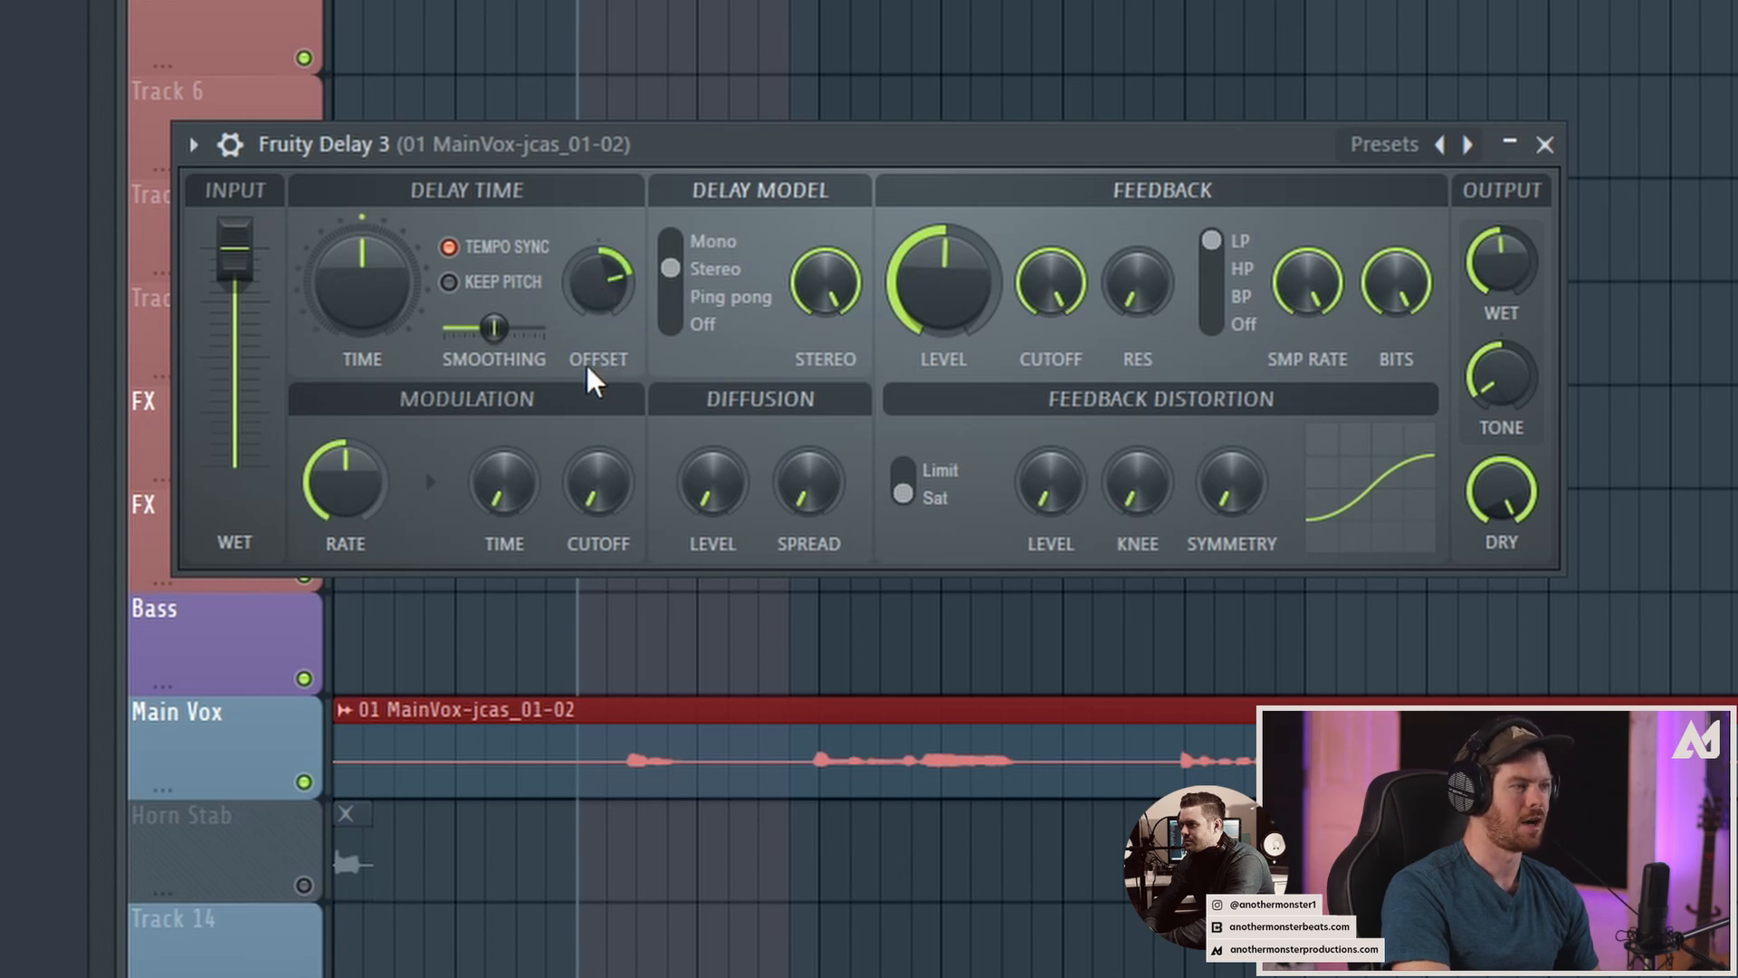
pyautogui.moveTo(597, 283); pyautogui.dragTo(598, 261)
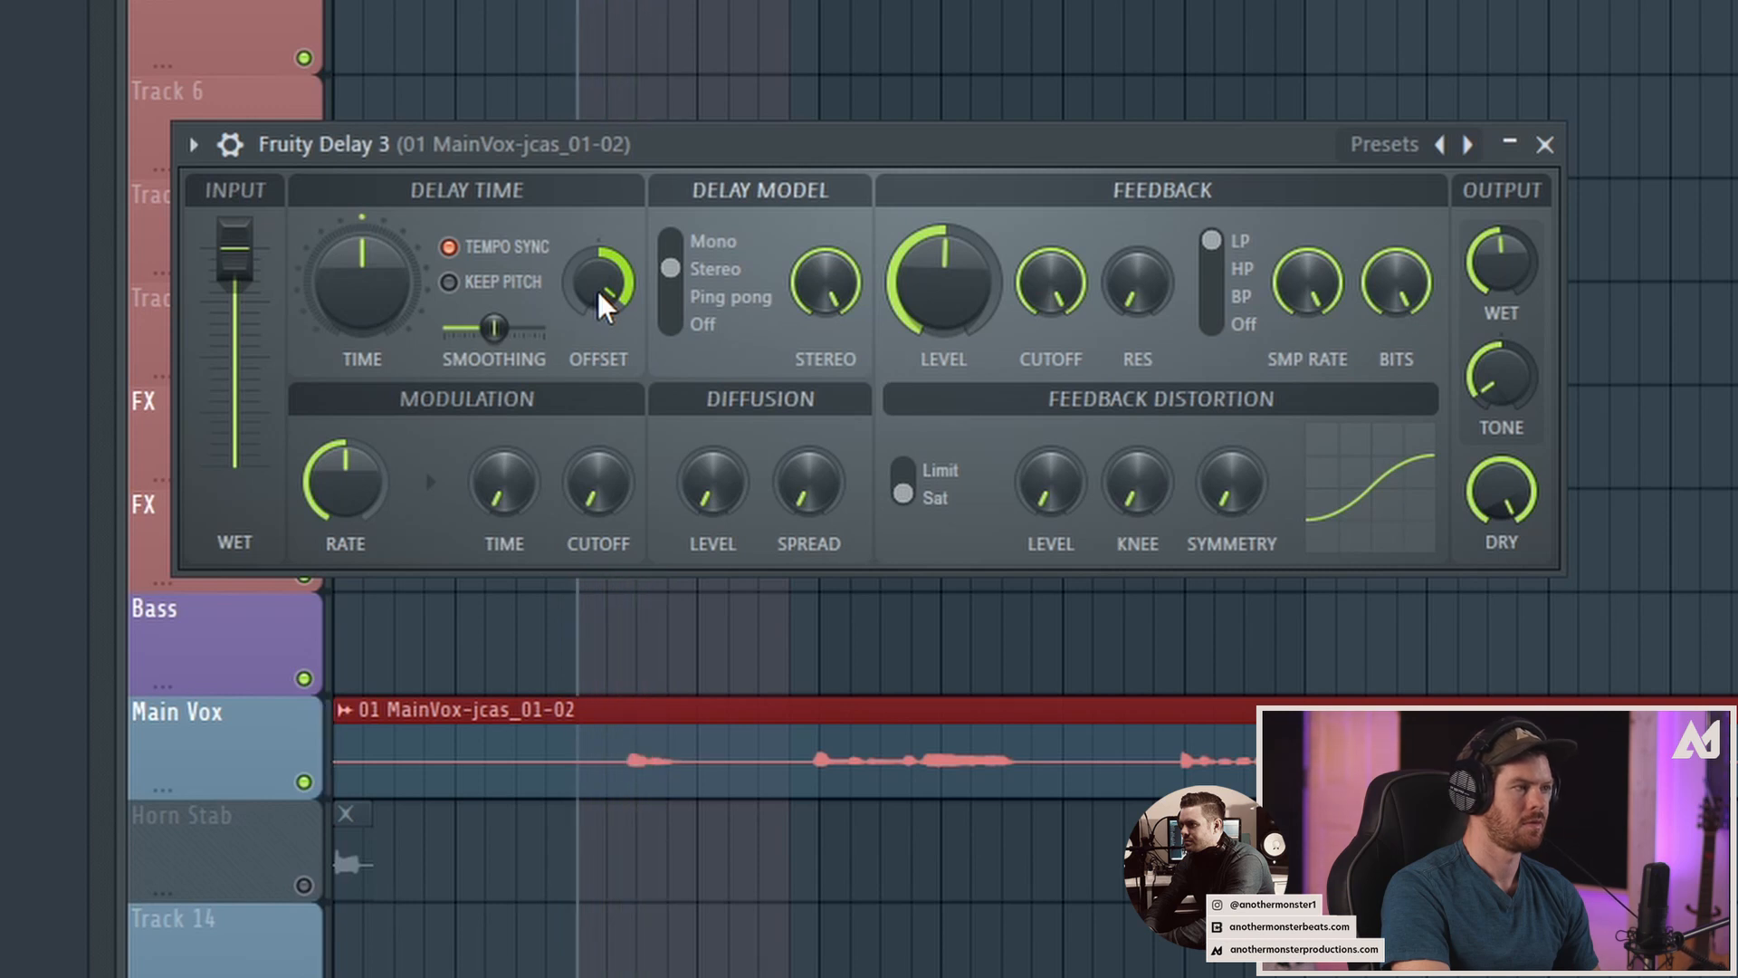
pyautogui.click(600, 282)
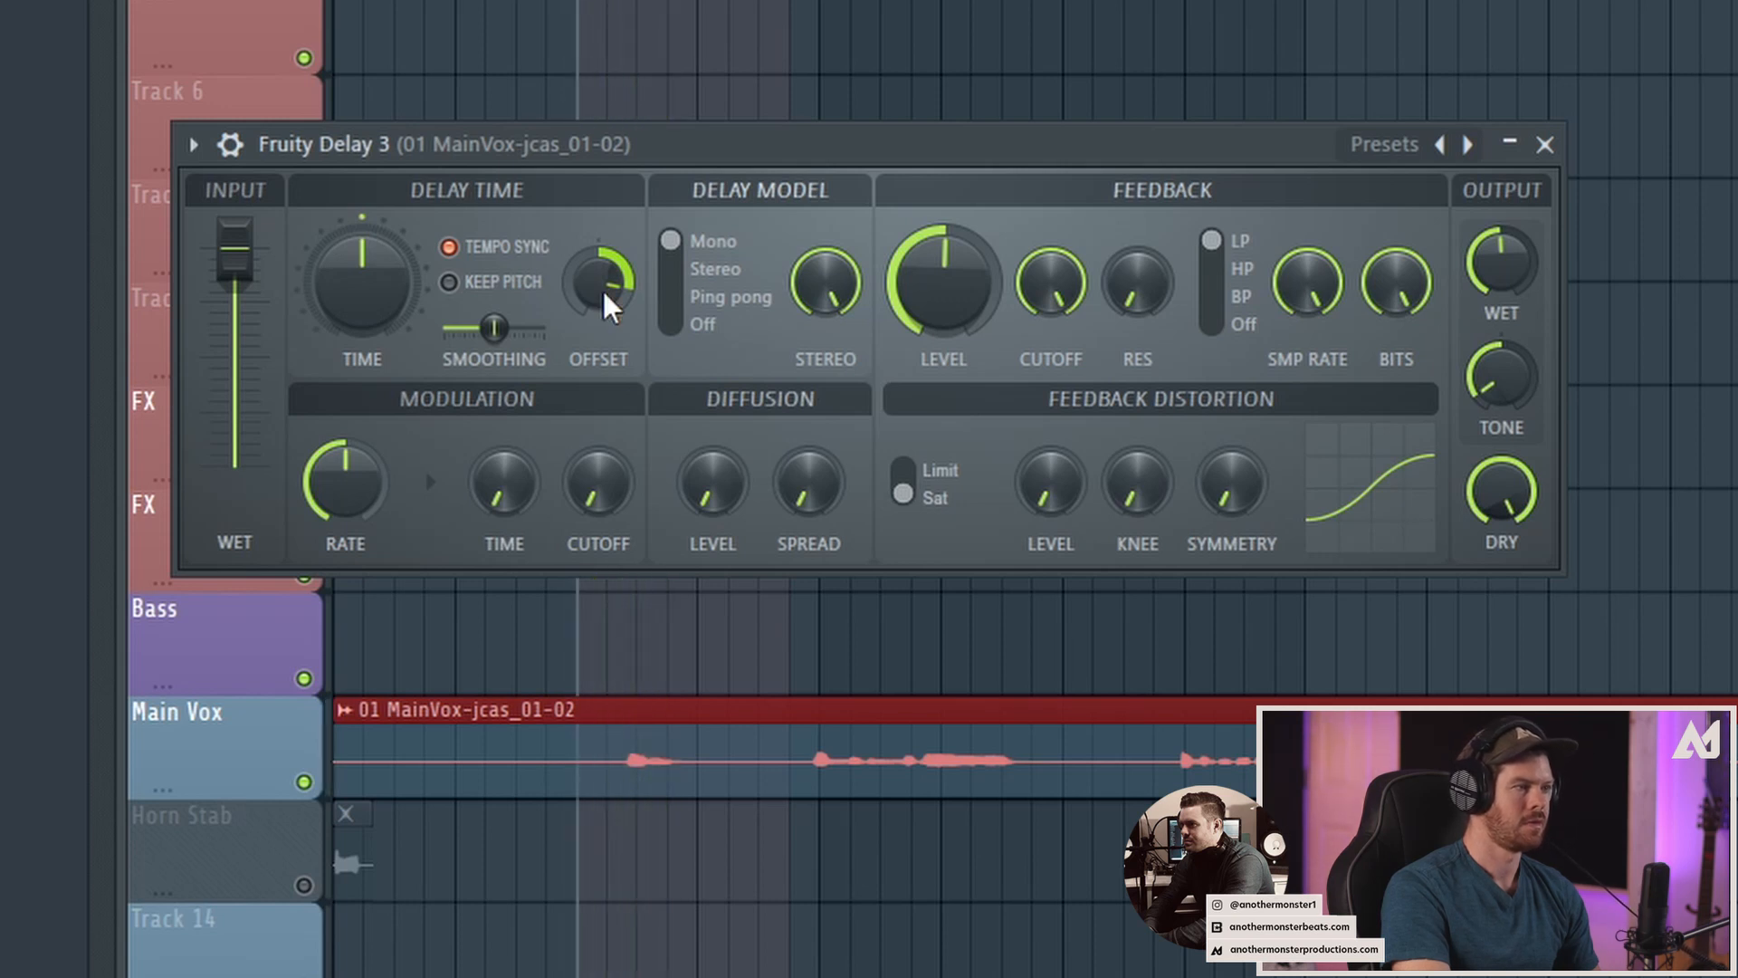
pyautogui.moveTo(599, 288)
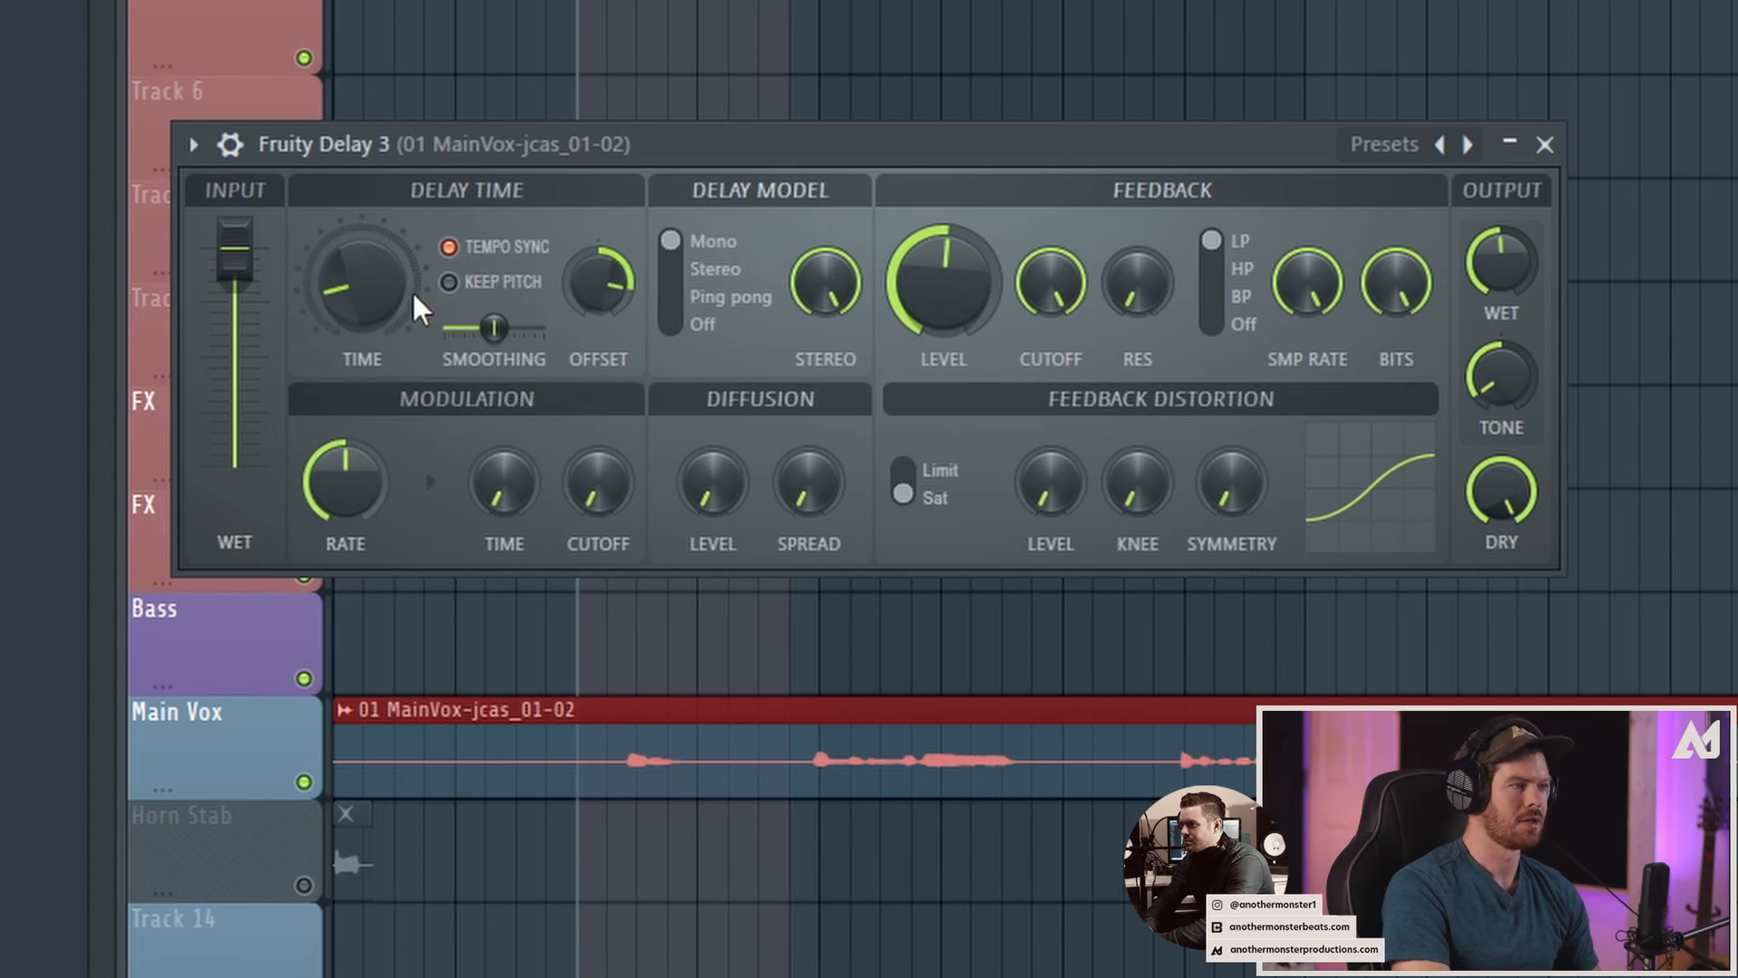
# Raise the Feedback LEVEL to about 2 o'clock and shorten the Delay TIME
pyautogui.moveTo(943, 277); pyautogui.dragTo(944, 255)
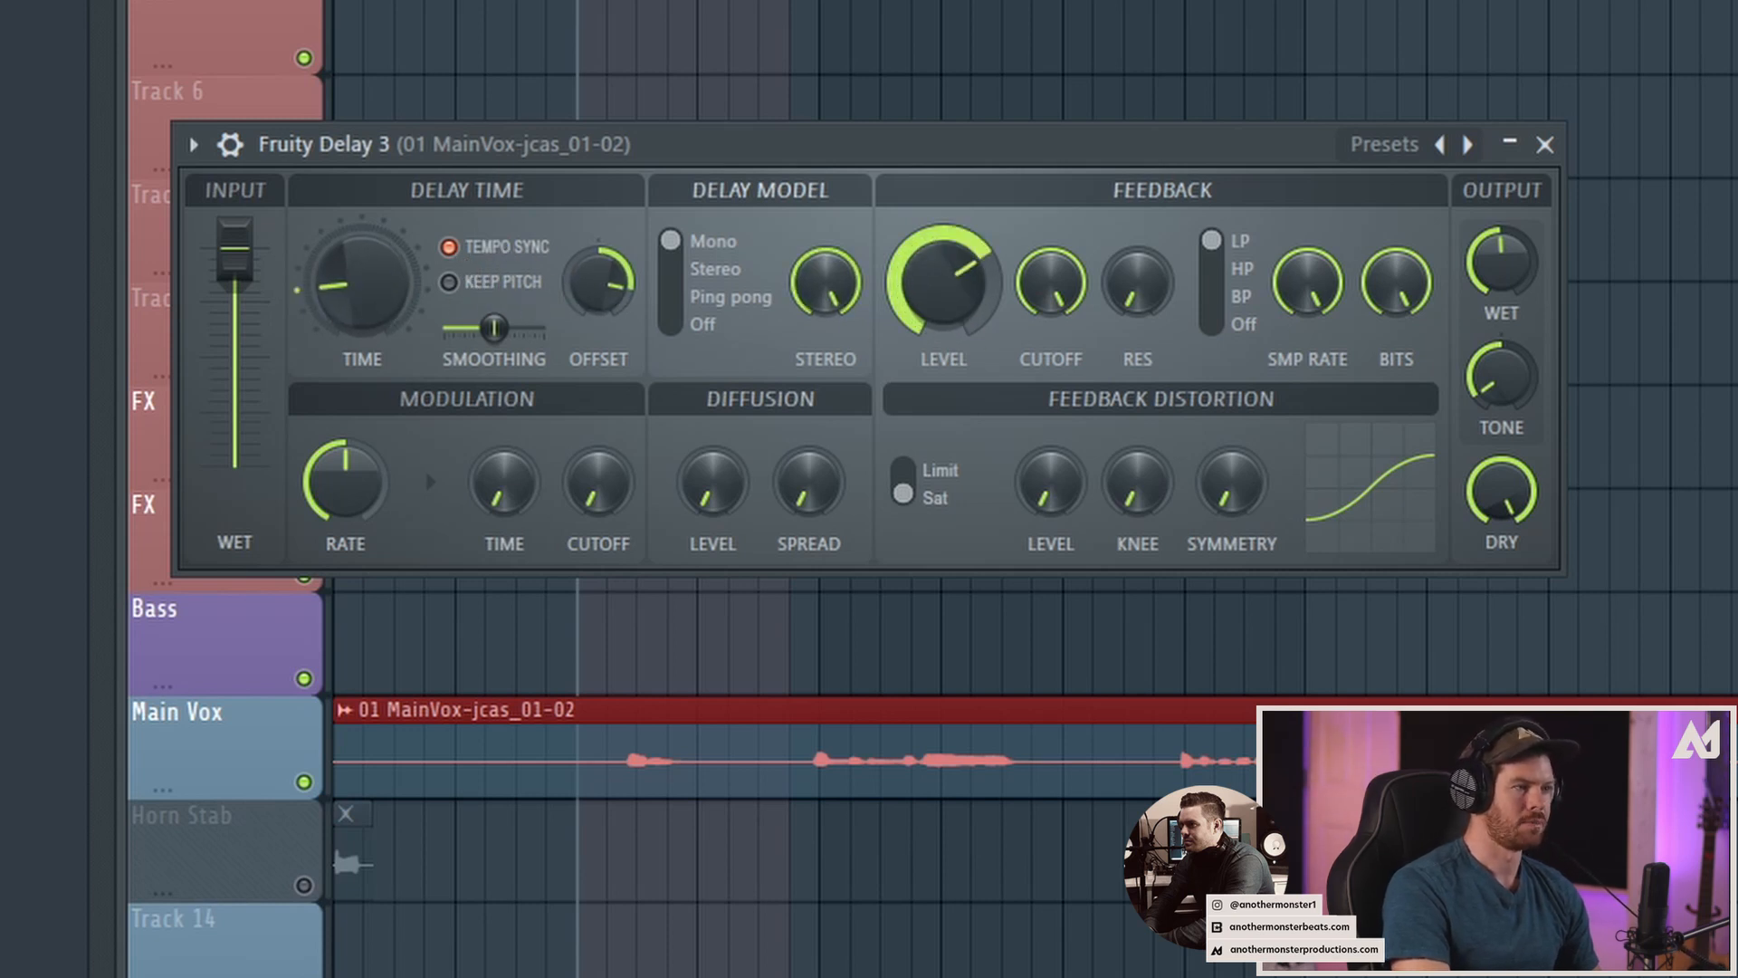
pyautogui.moveTo(941, 288); pyautogui.dragTo(970, 327)
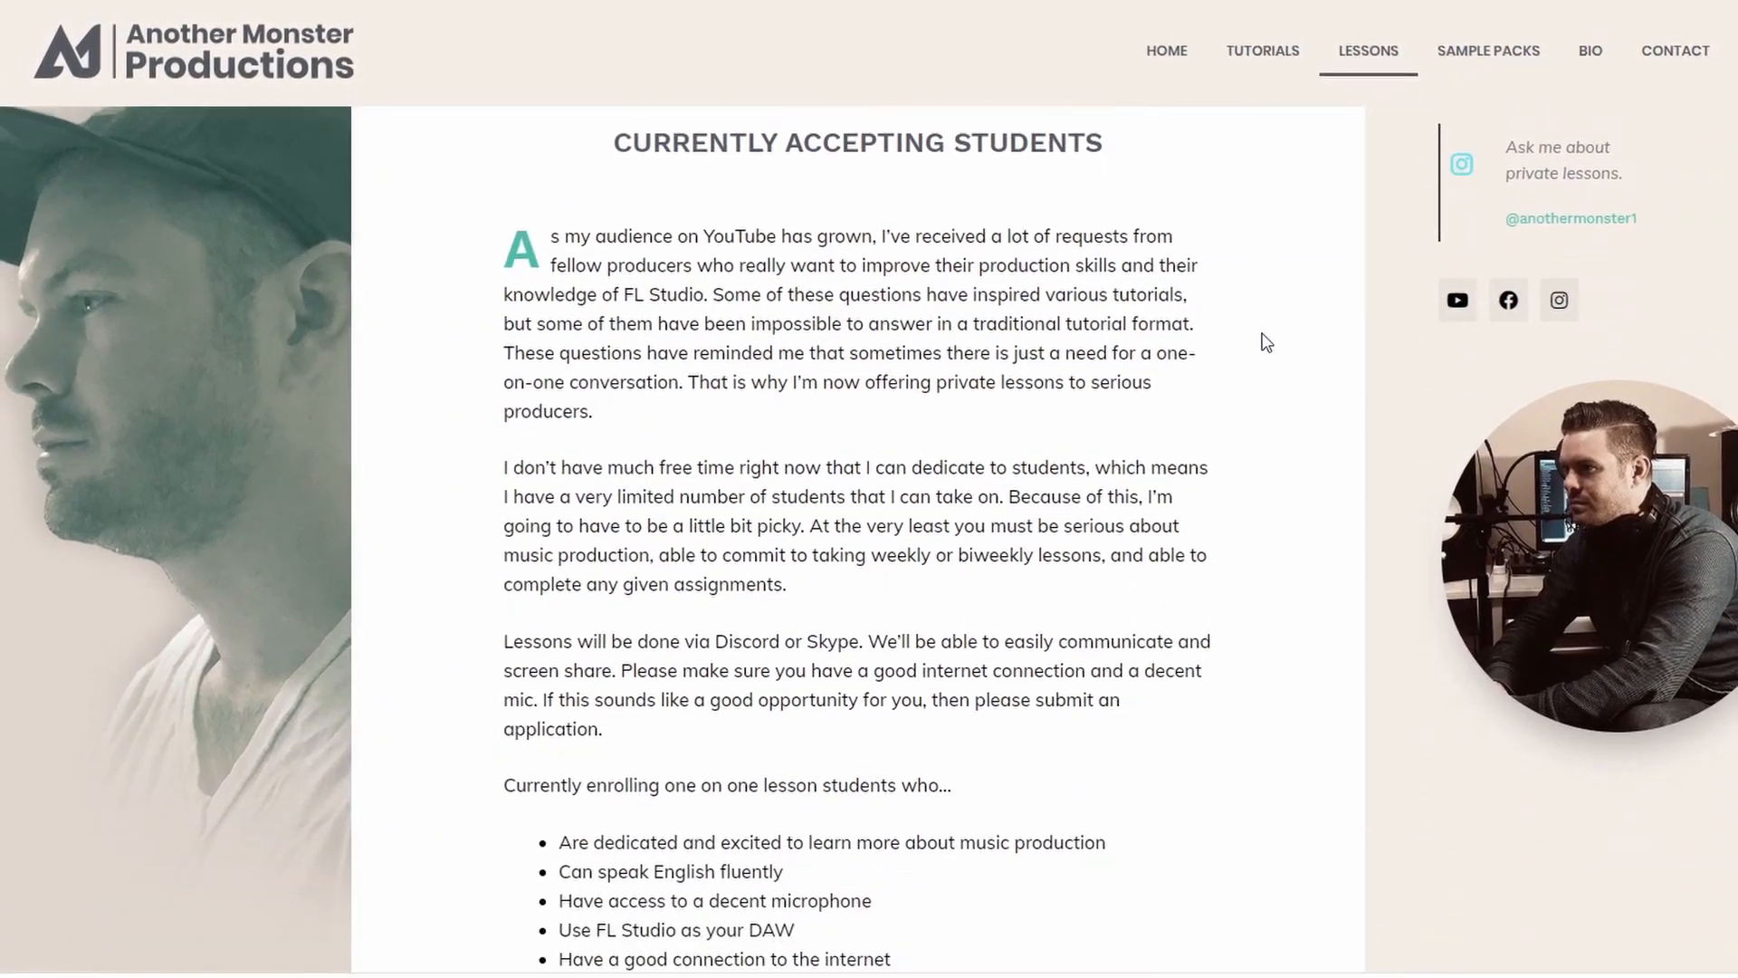
# Scroll the lessons page down to the TAKE ME TO THE SIGN-UP FORM button
pyautogui.scroll(-3)
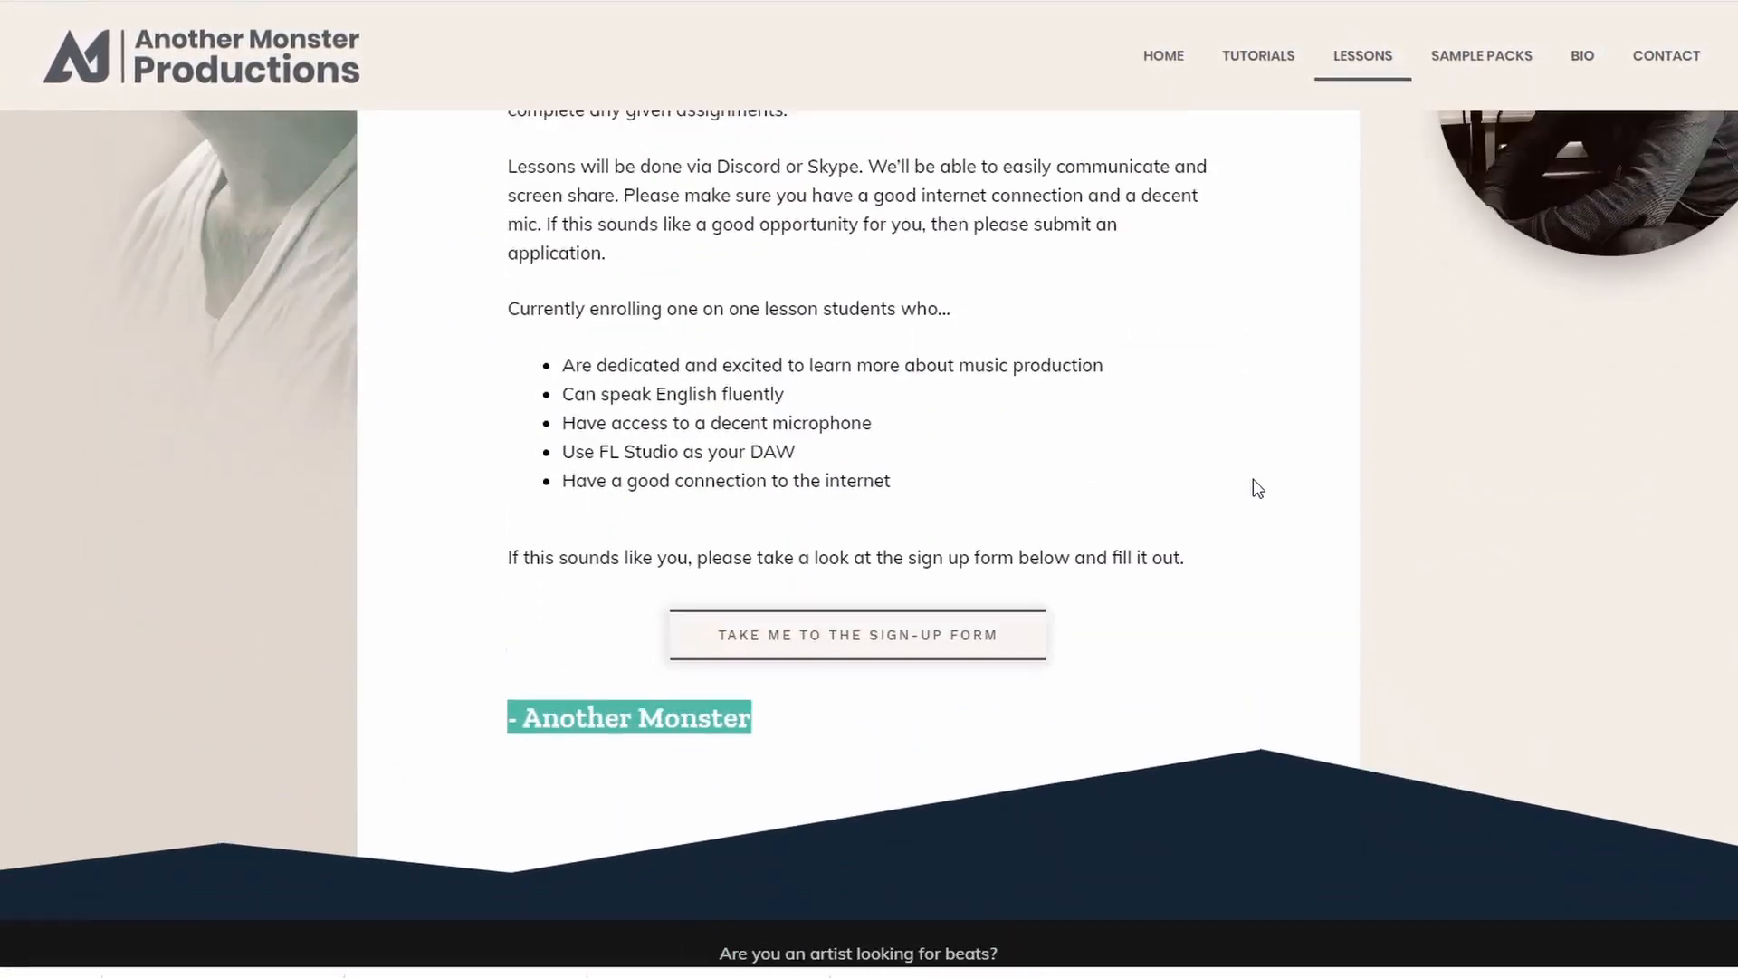